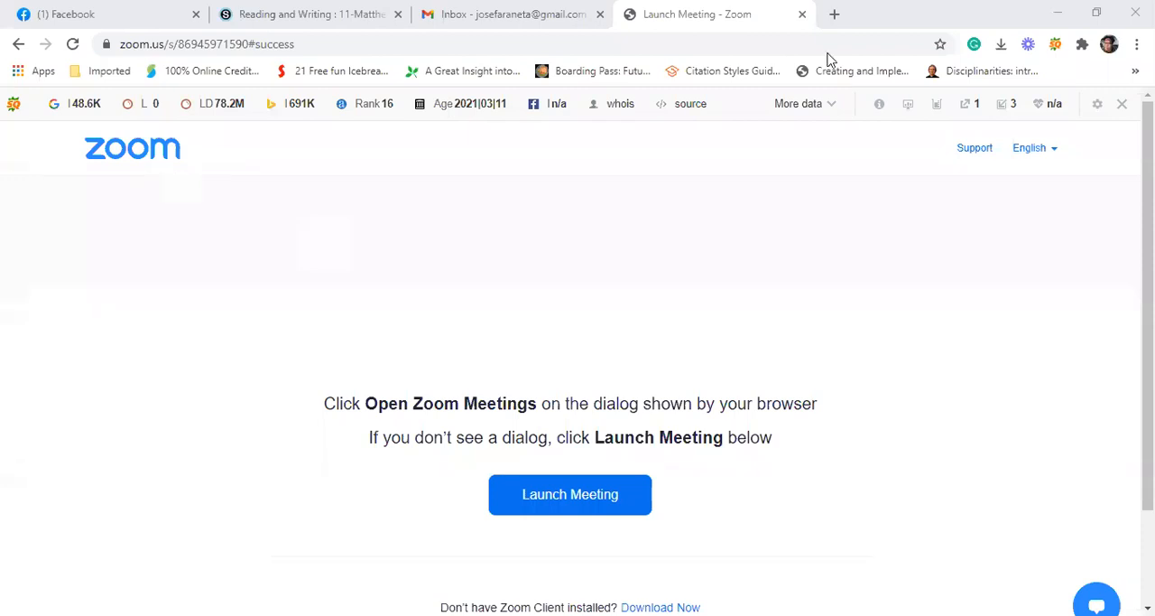
mouse_move(998, 283)
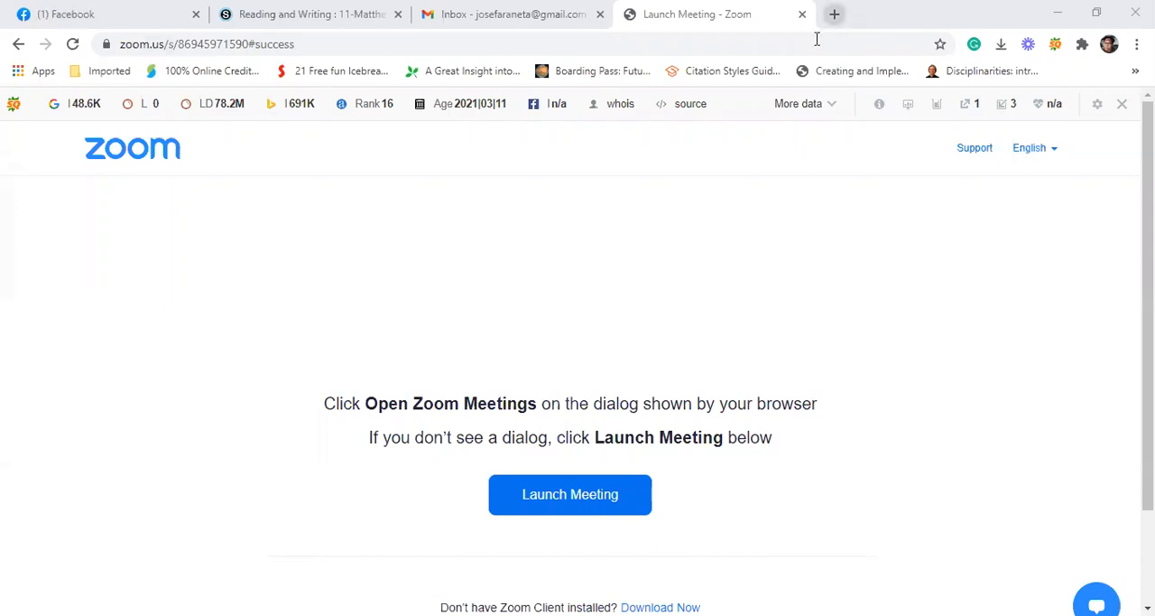
Open a new Chrome tab for Canva.
click(840, 13)
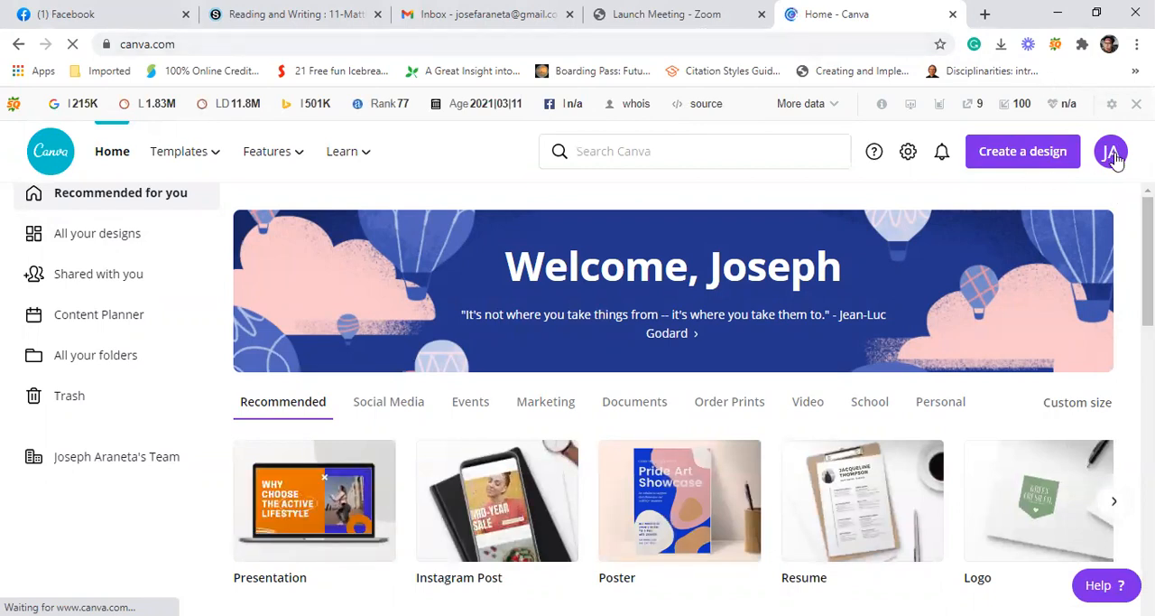
scroll(down, 3)
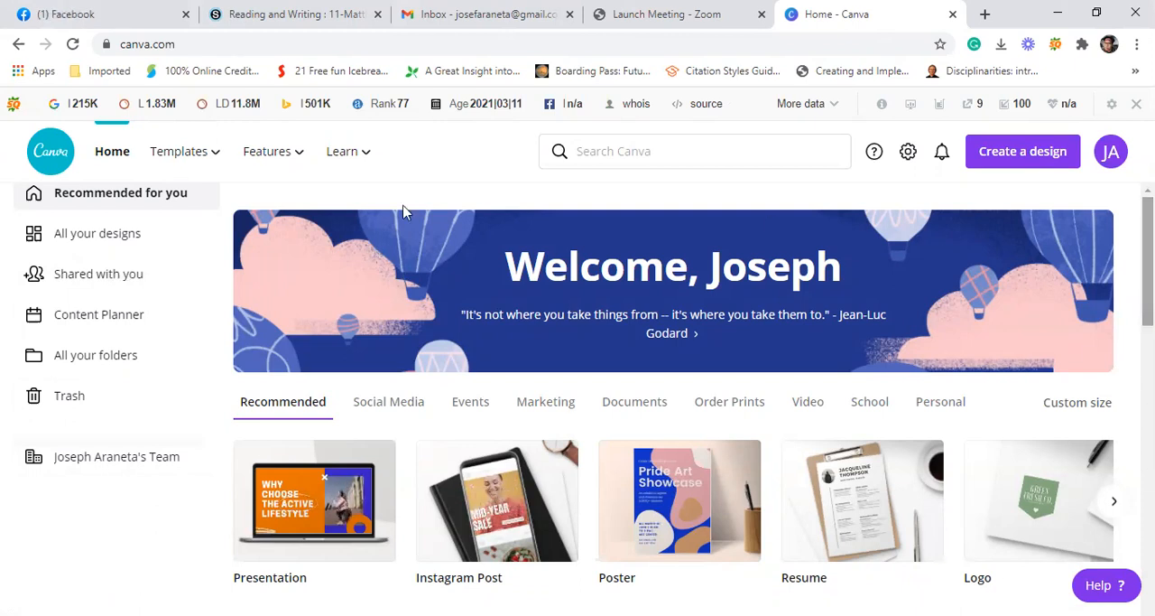
mouse_move(152, 287)
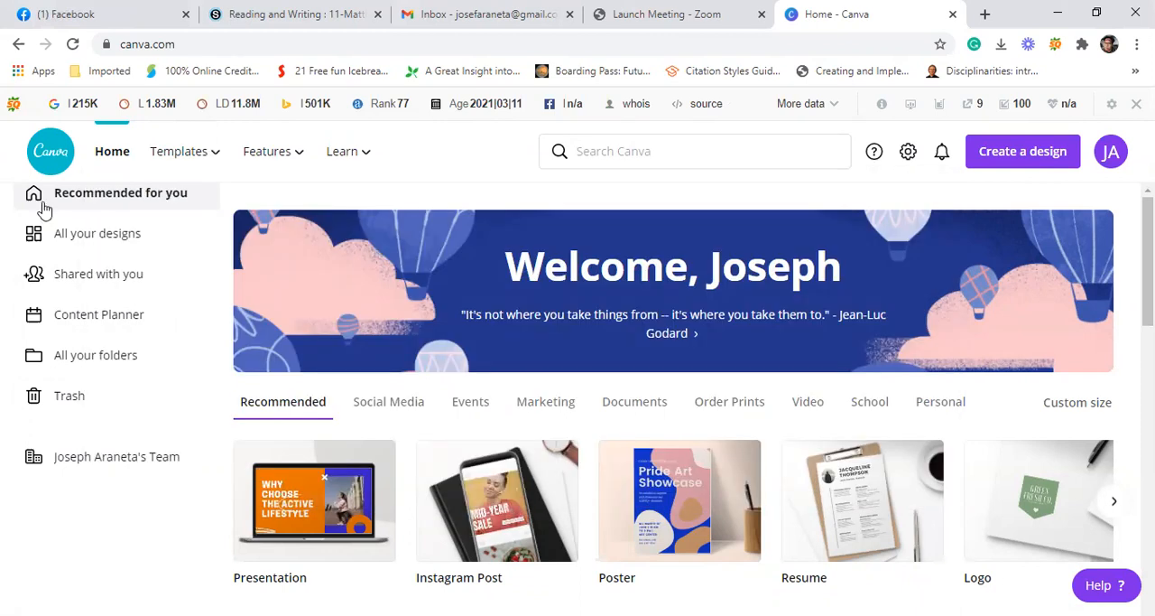
mouse_move(233, 390)
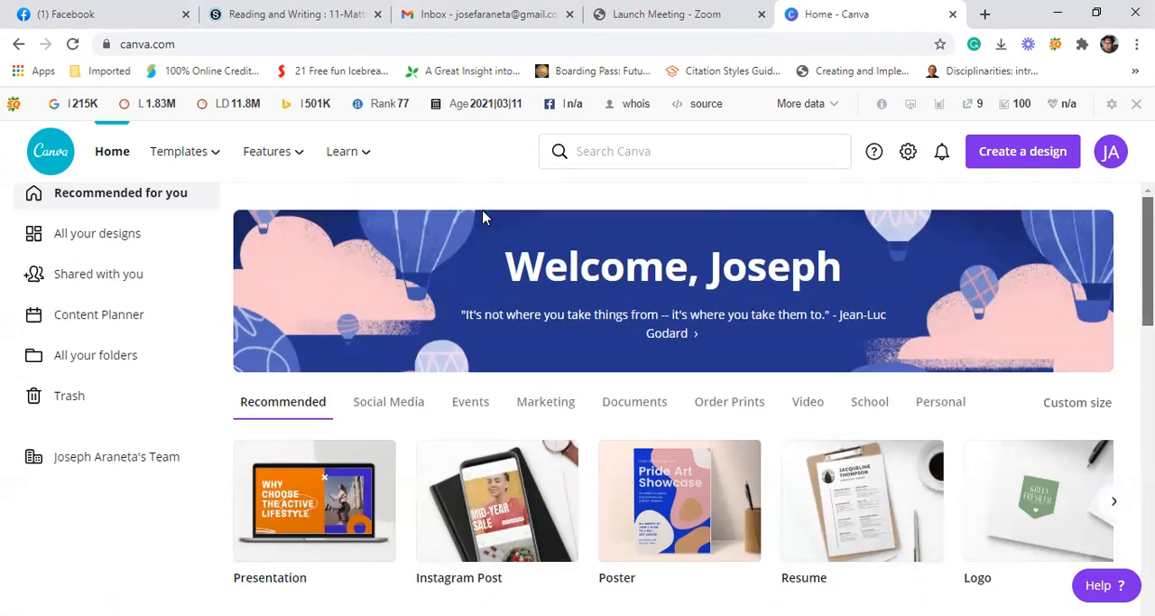
click(179, 151)
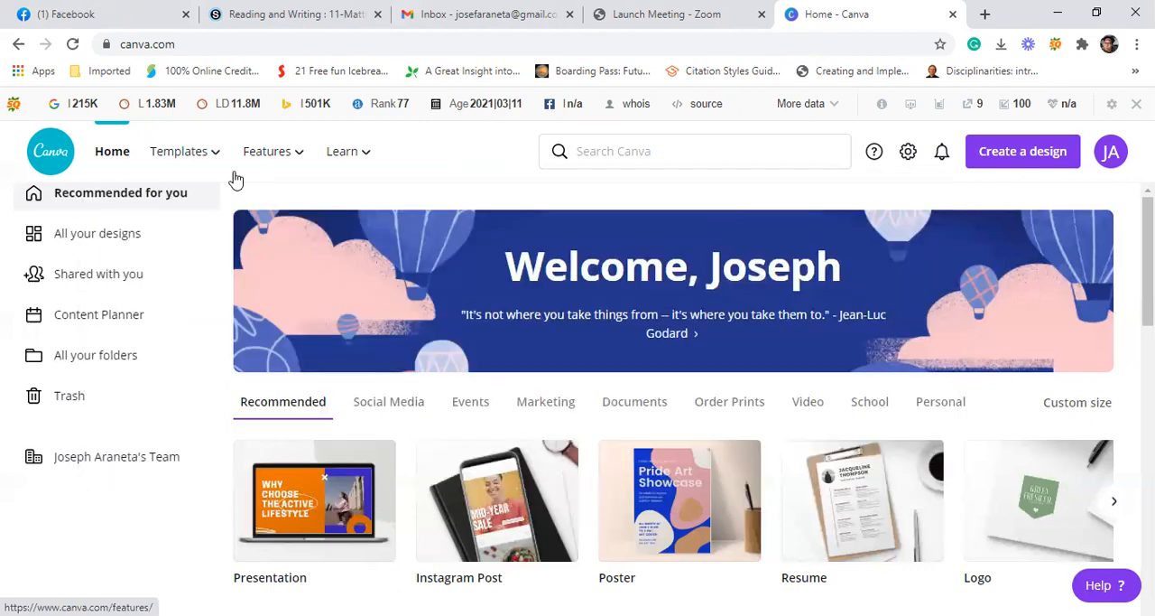
Go to the Resume templates from the Templates menu under Personal.
click(179, 151)
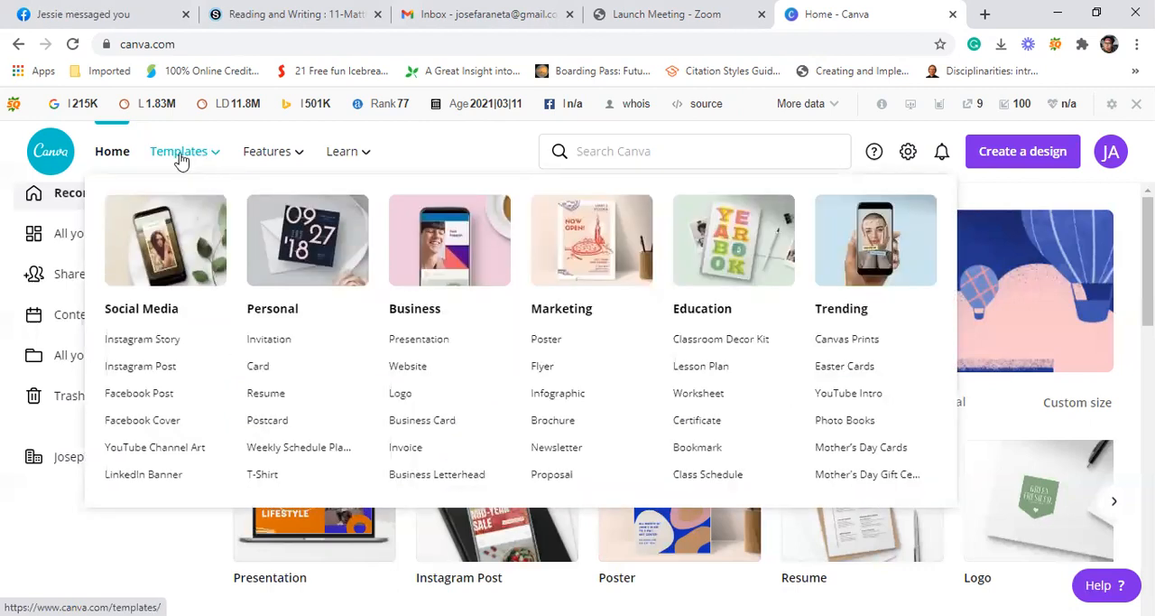
click(179, 151)
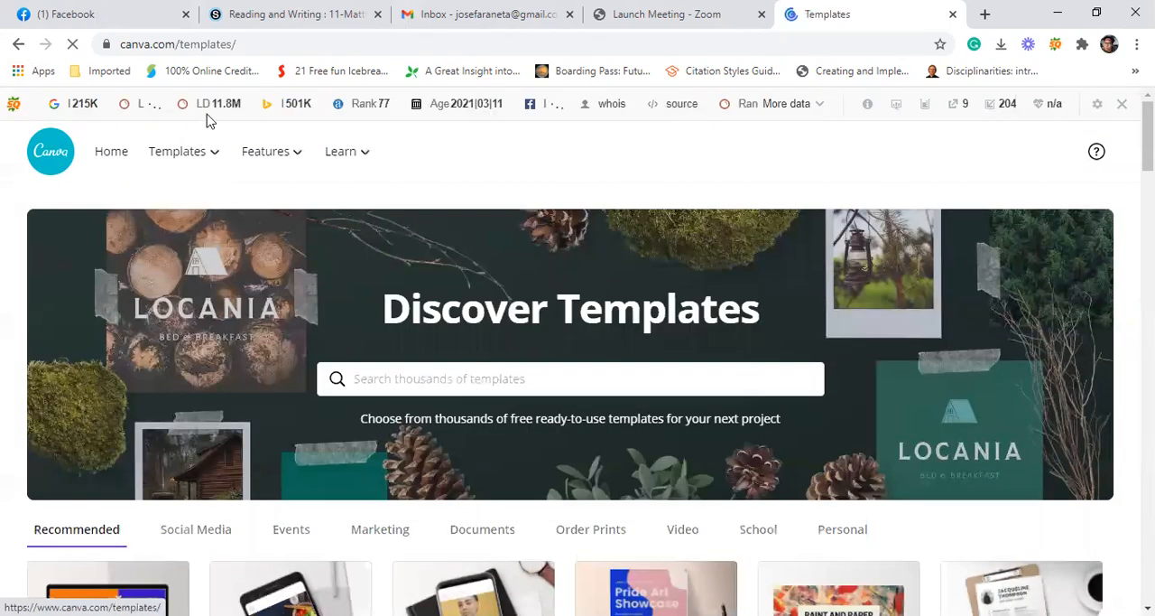
click(178, 151)
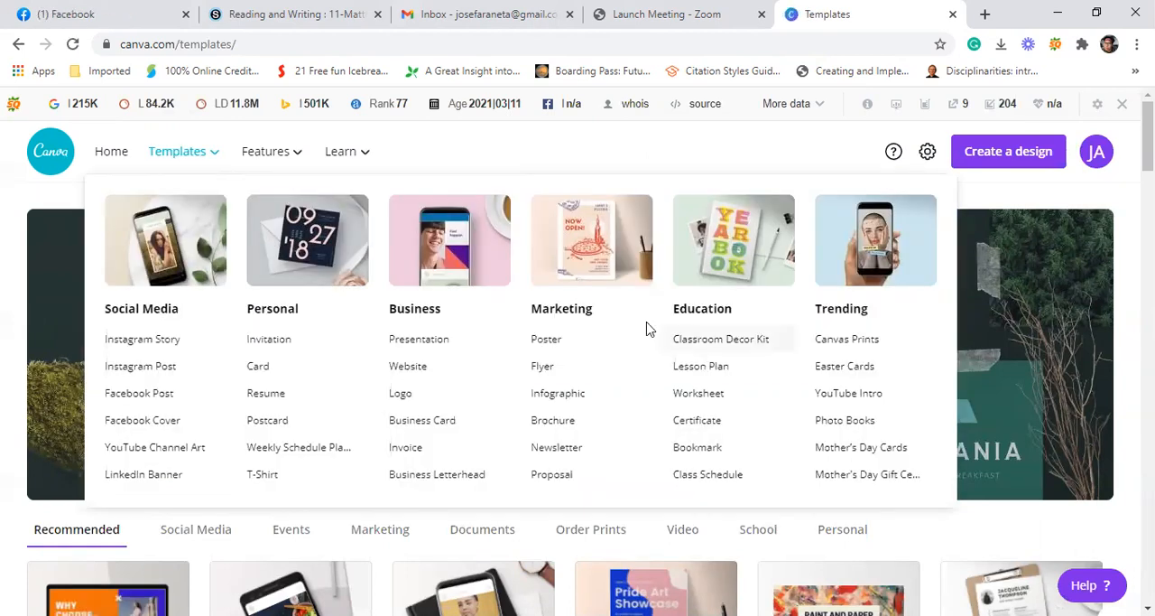
mouse_move(576, 362)
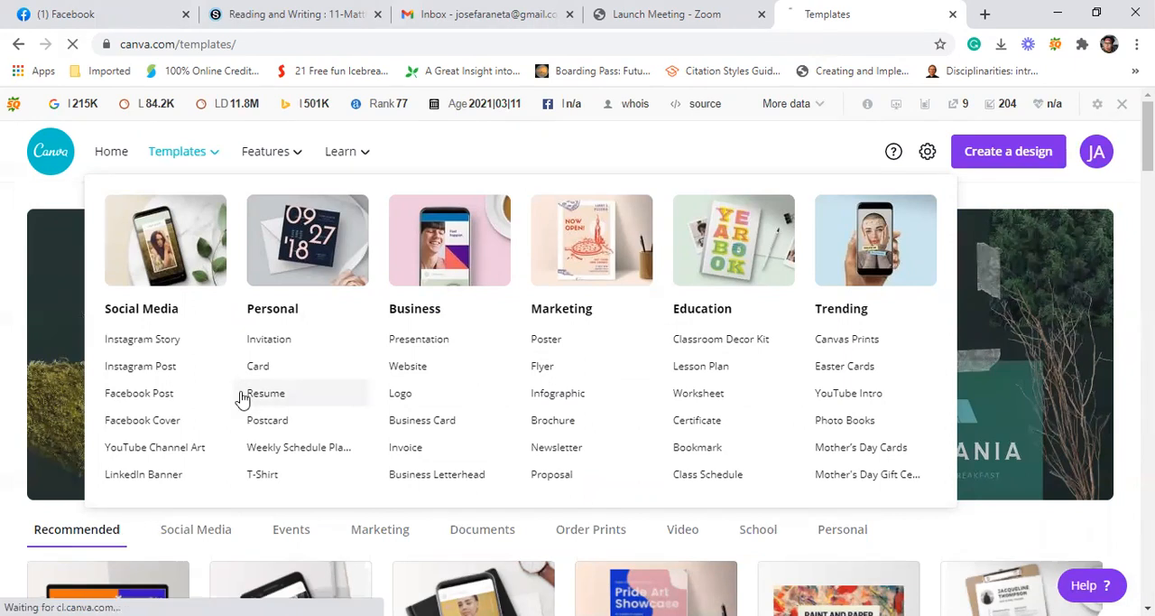
click(266, 393)
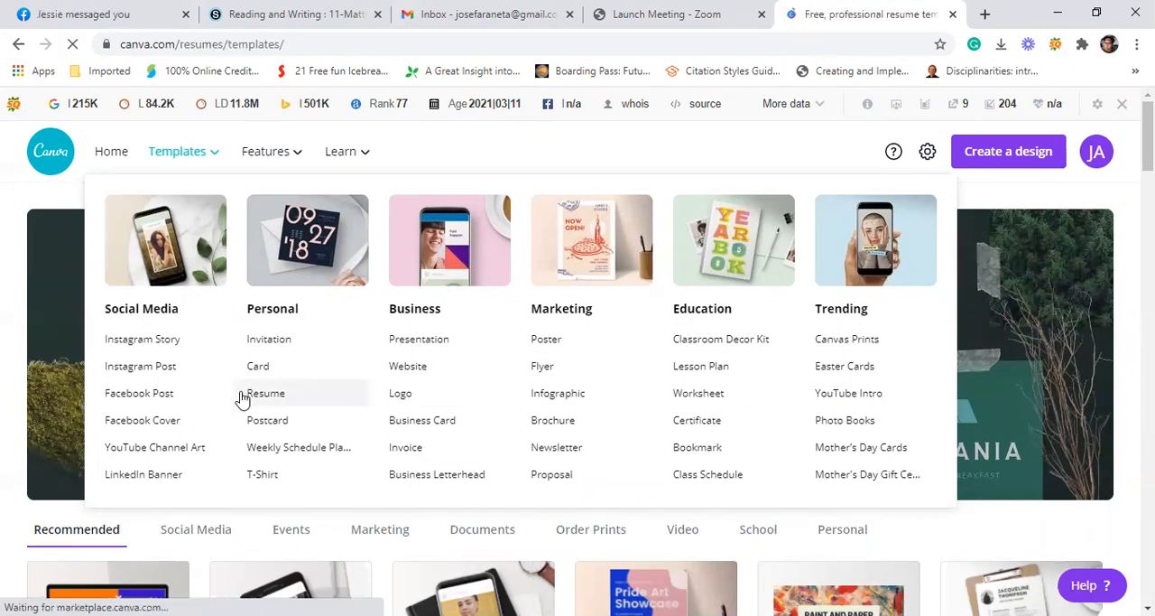
Scroll the resume templates and open the Katelyn Johnson geometric modern resume thumbnail.
click(266, 392)
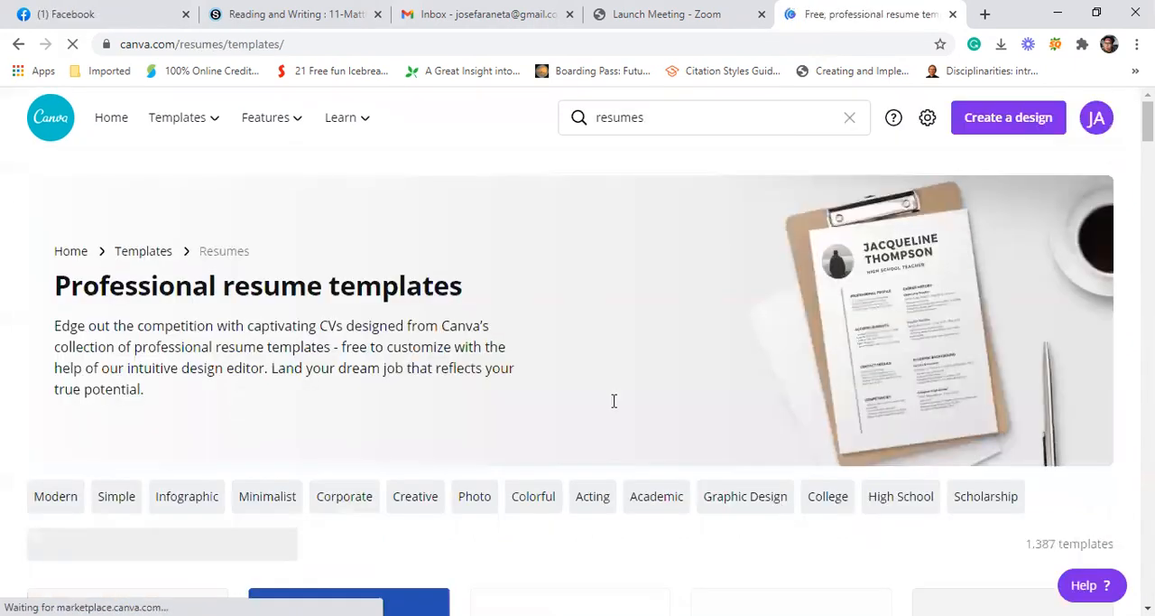
scroll(down, 3)
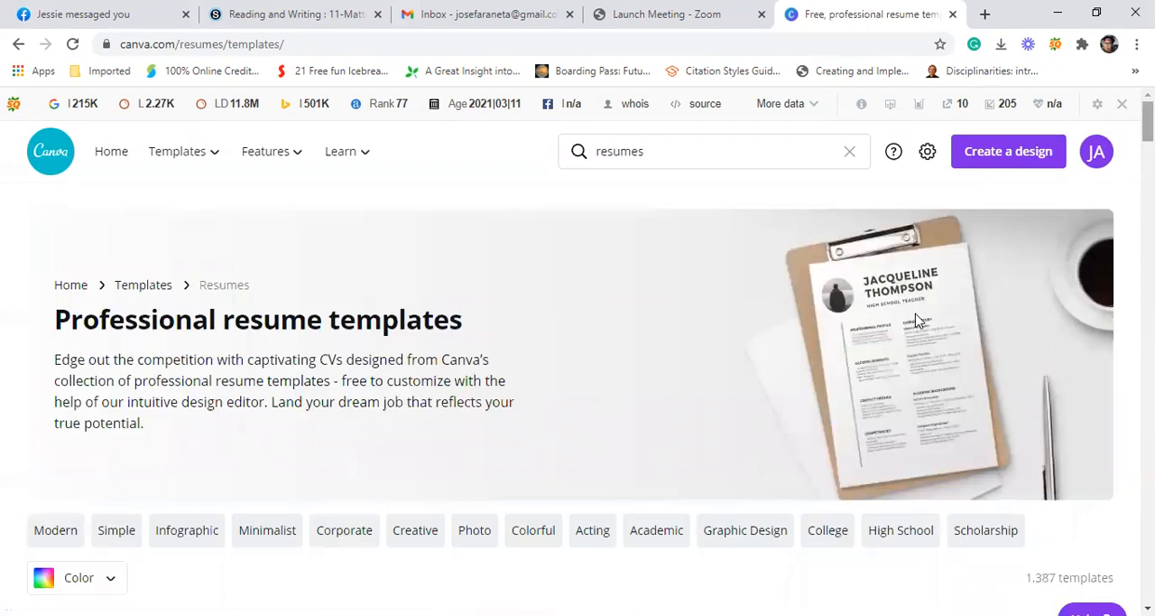
scroll(down, 3)
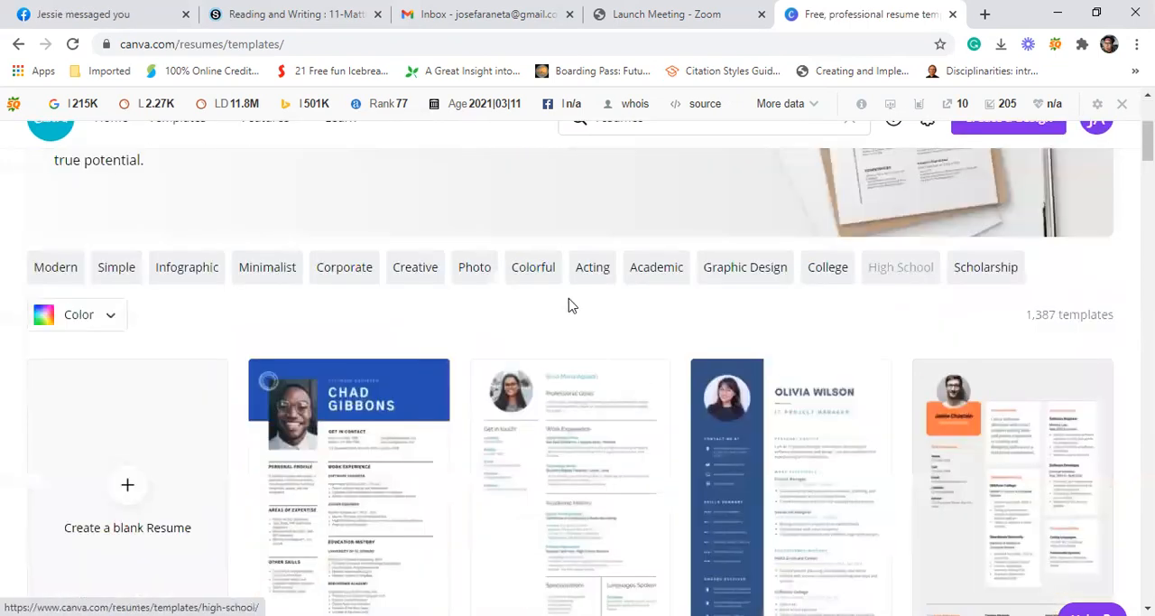
scroll(down, 3)
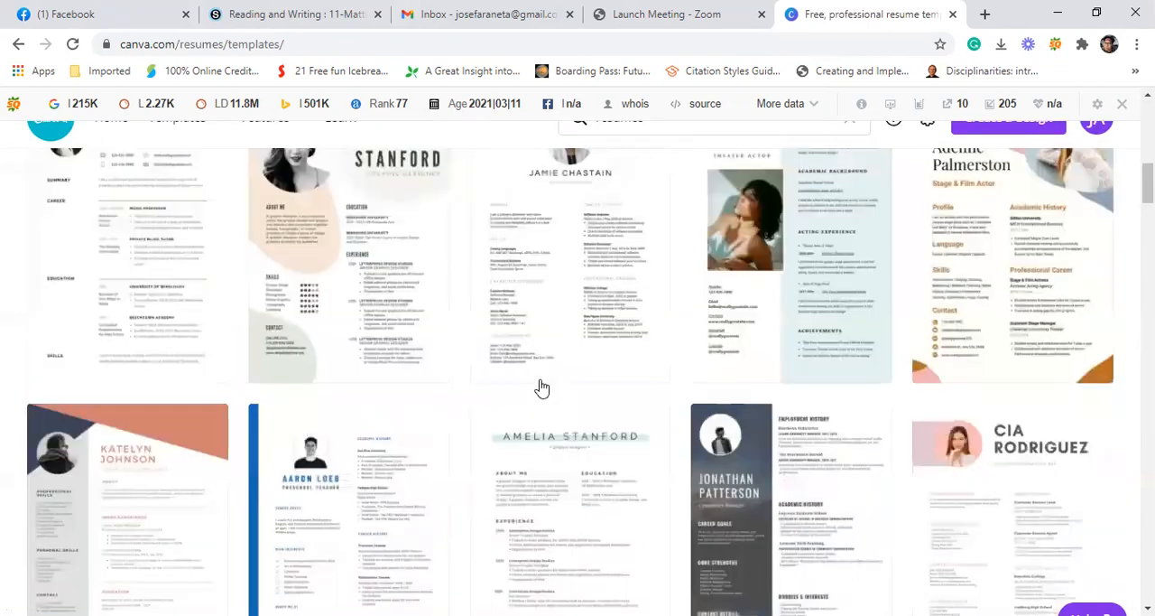
scroll(down, 3)
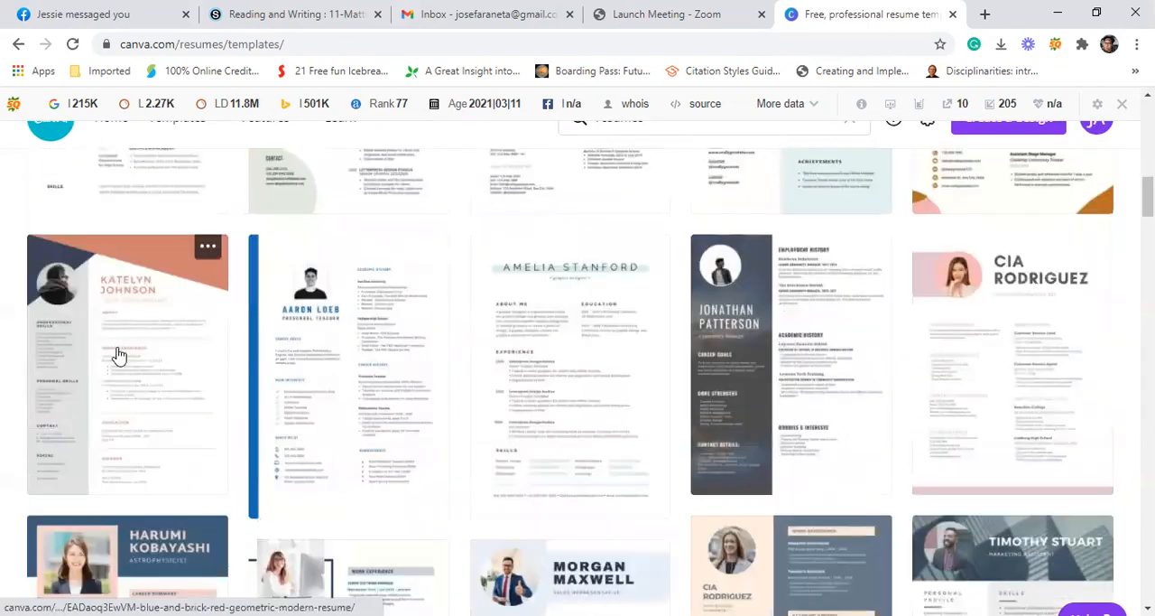
mouse_move(571, 374)
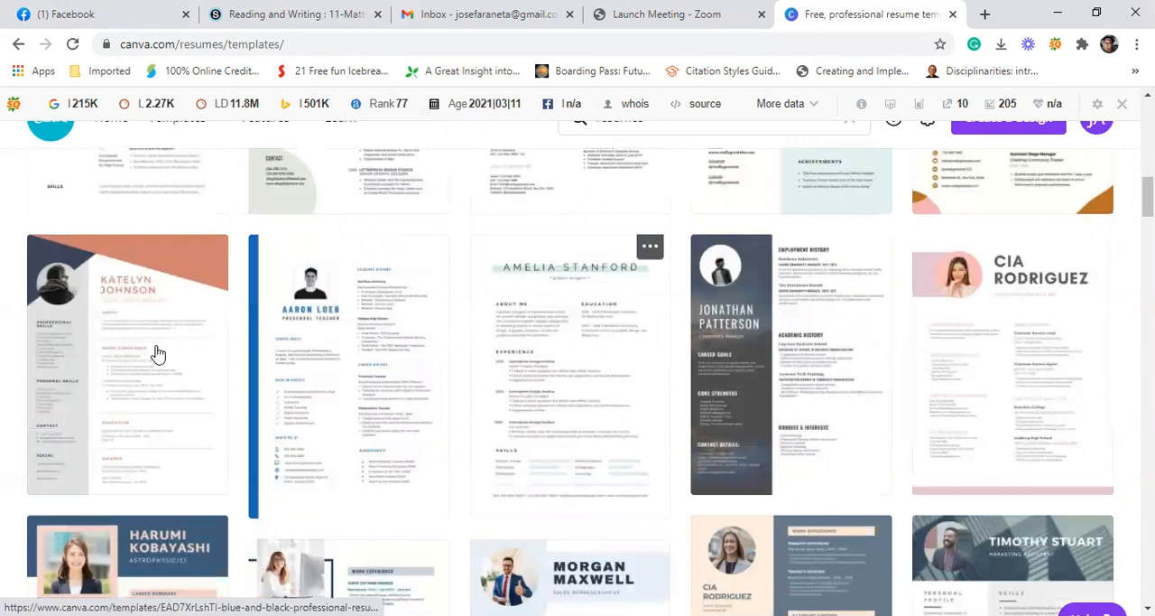
click(158, 353)
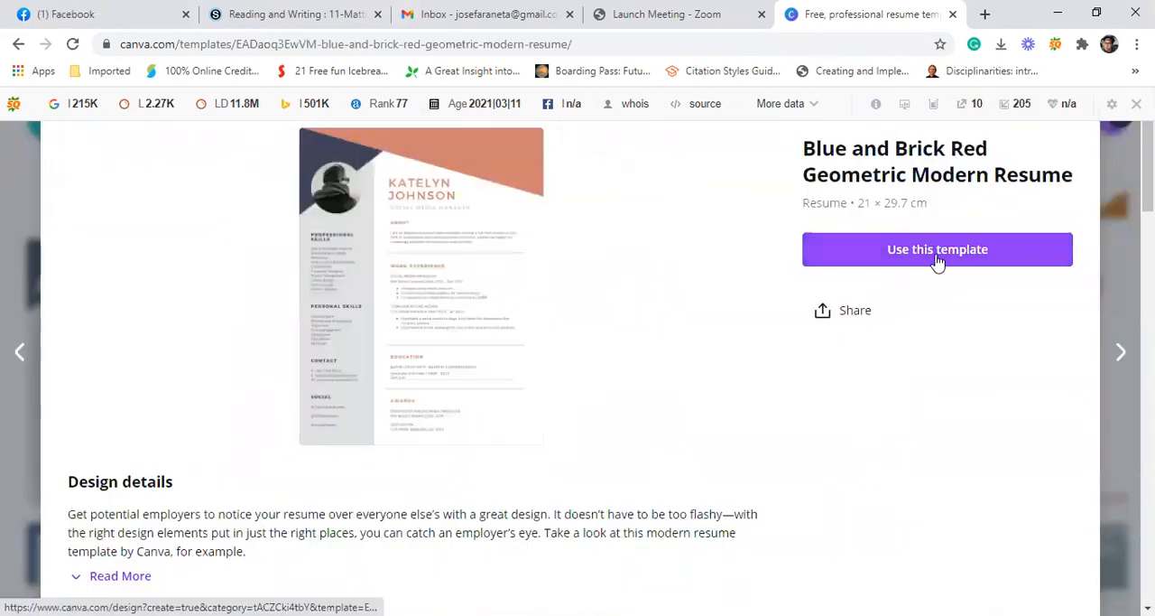
Use the Blue and Brick Red Geometric Modern Resume template.
click(937, 249)
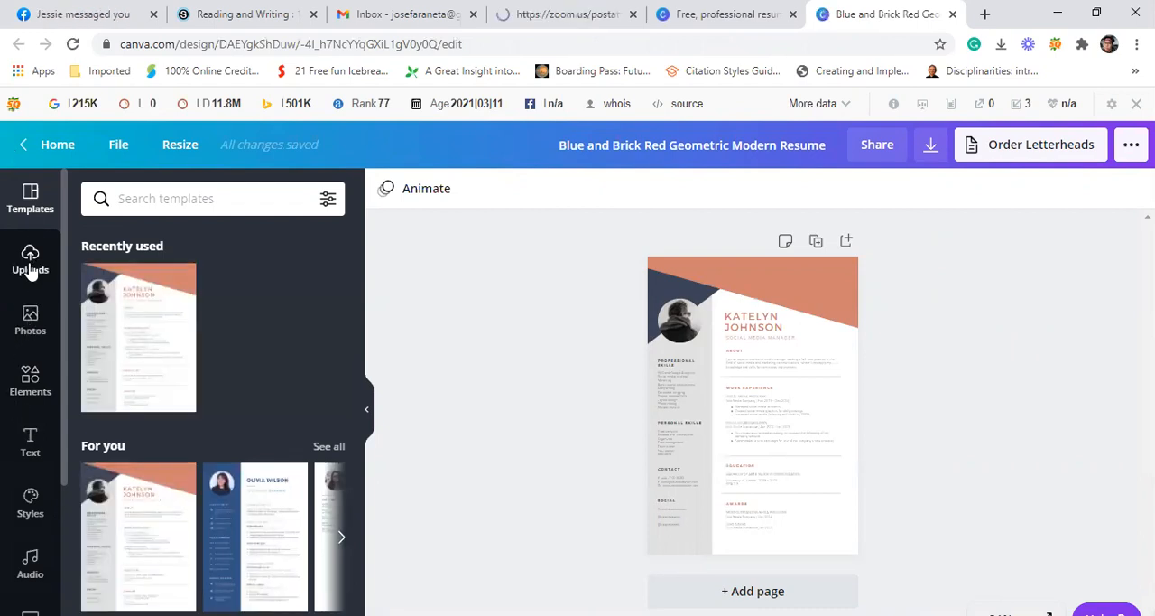
Show the Uploads panel and its Upload media source options.
click(30, 262)
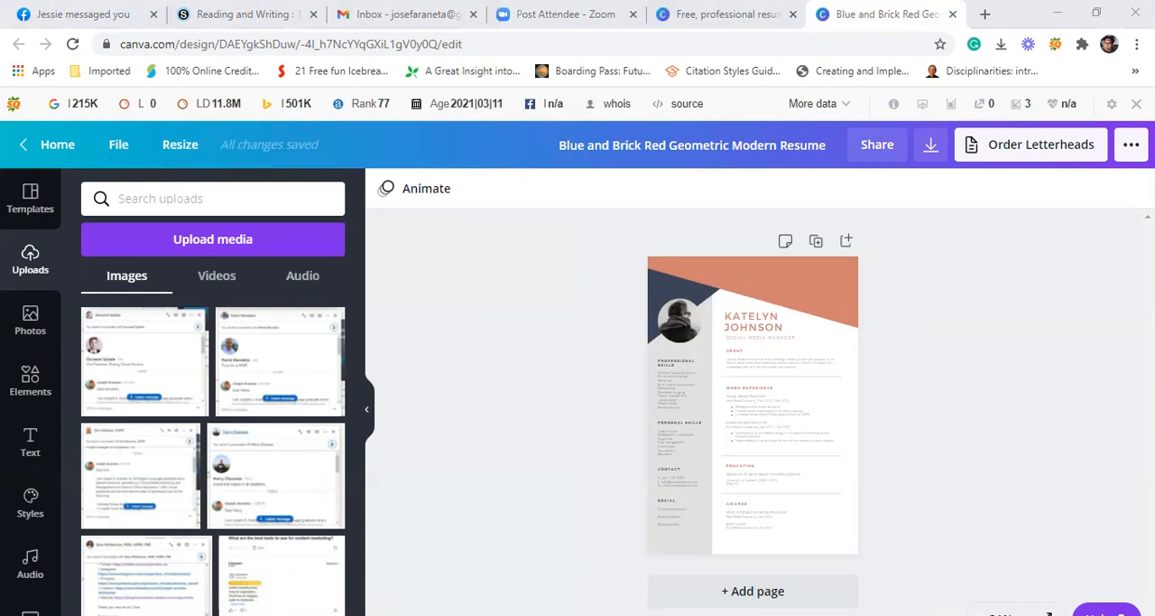
mouse_move(181, 341)
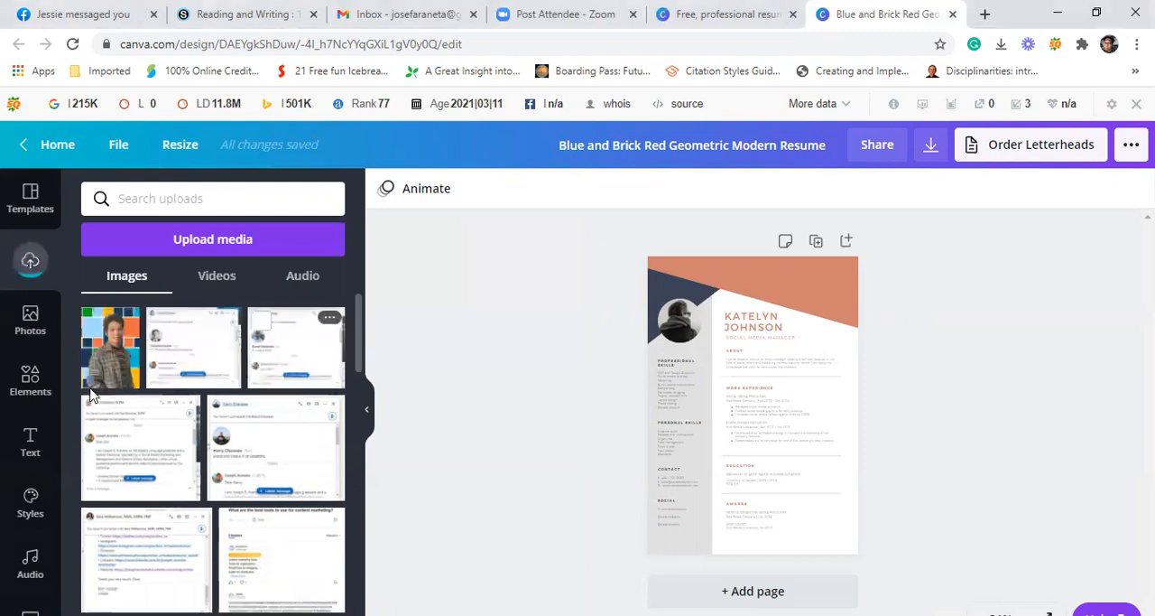
mouse_move(72, 338)
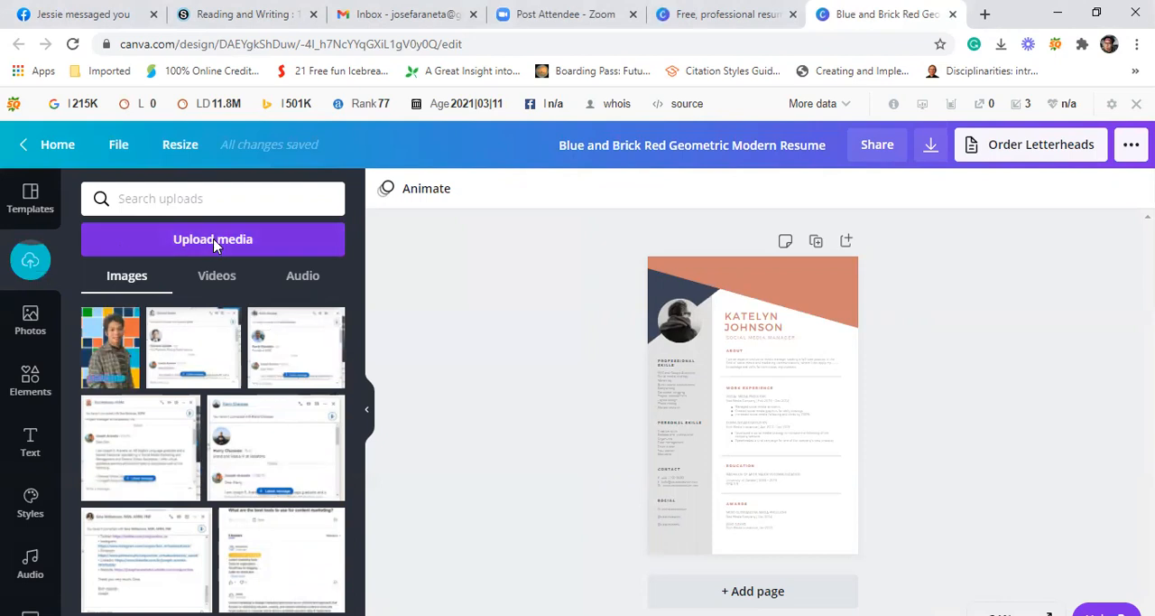
click(212, 238)
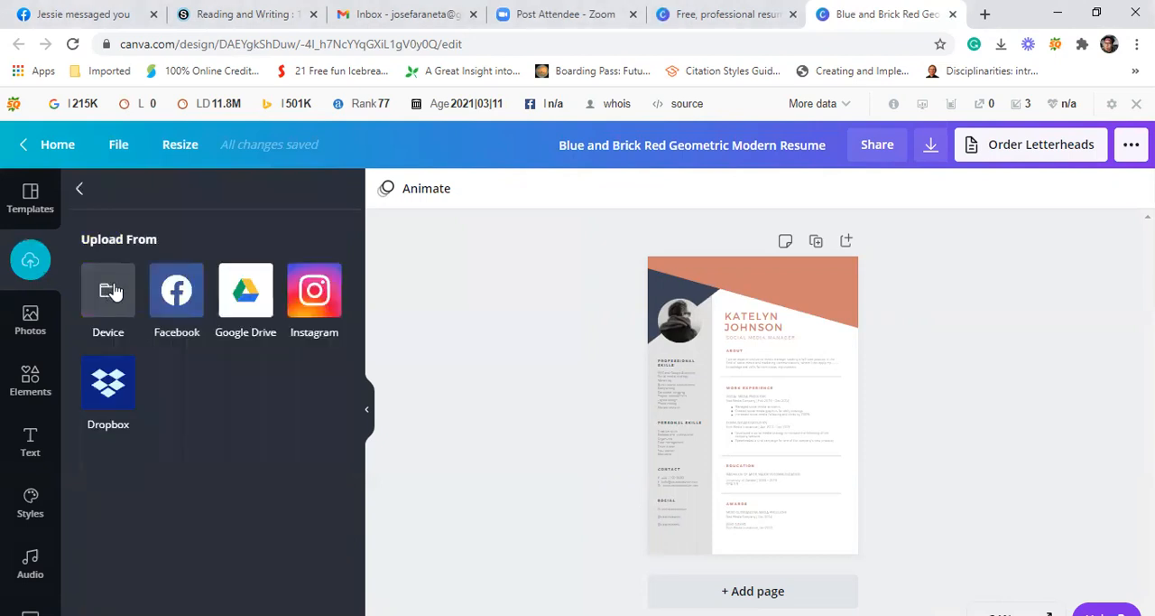
Upload Professional Photo from D:\Filipino Virtual Assistance (FVA)\Freelancing Course.
click(108, 291)
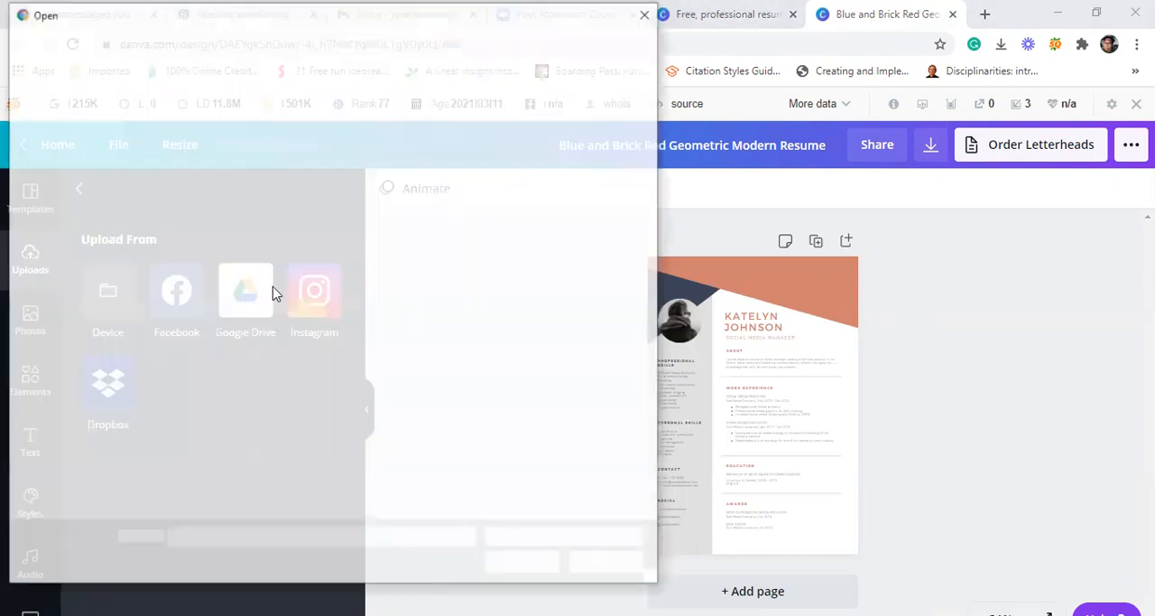
click(107, 291)
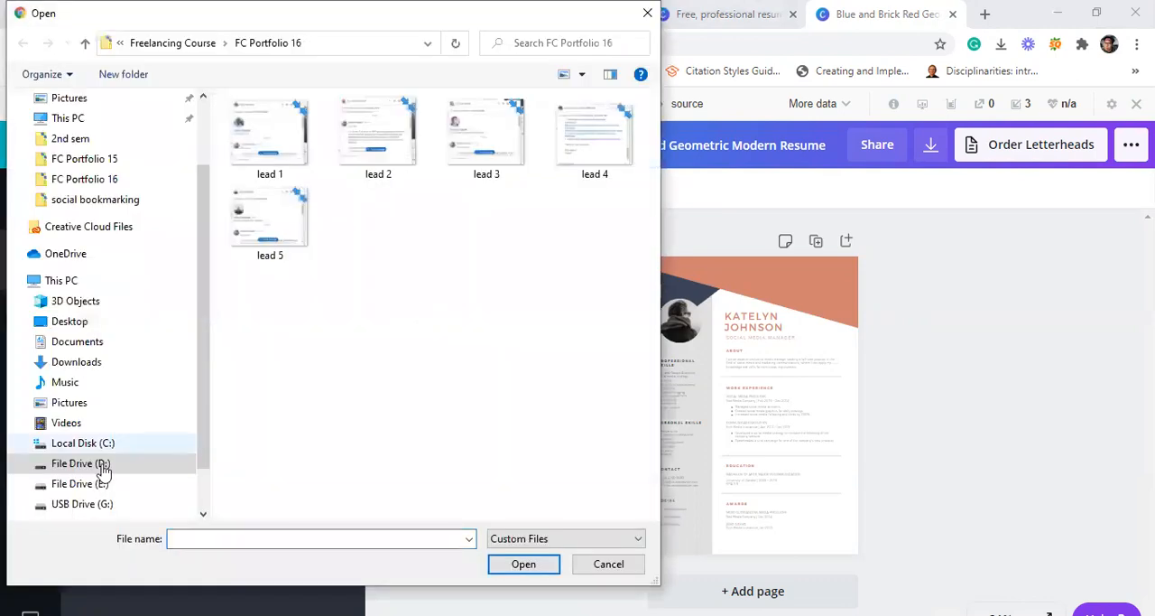
click(83, 463)
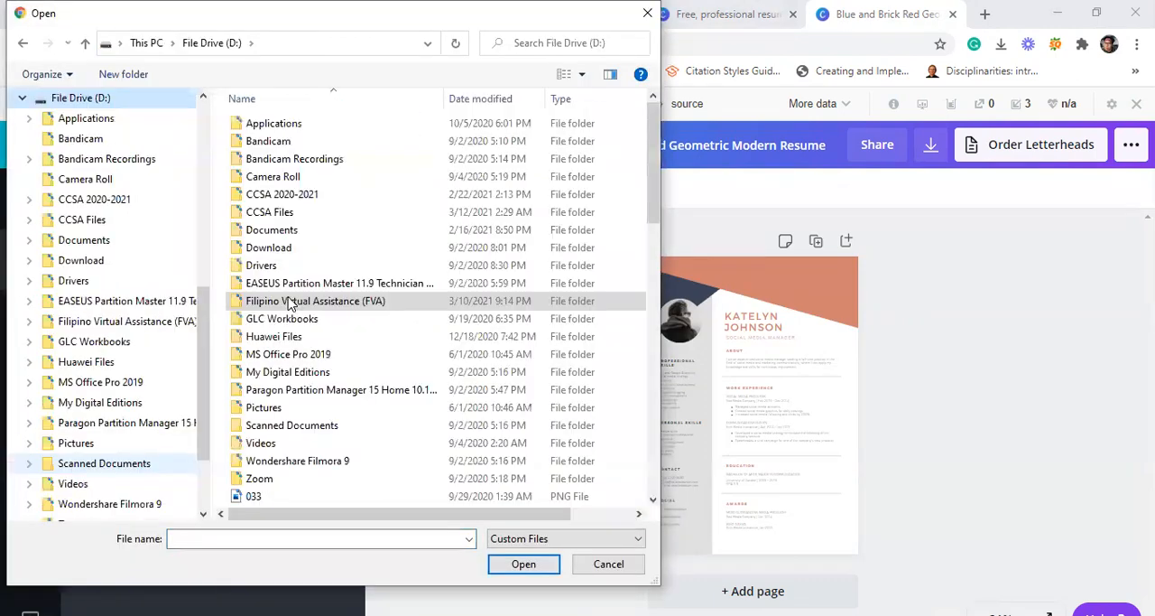
double_click(315, 300)
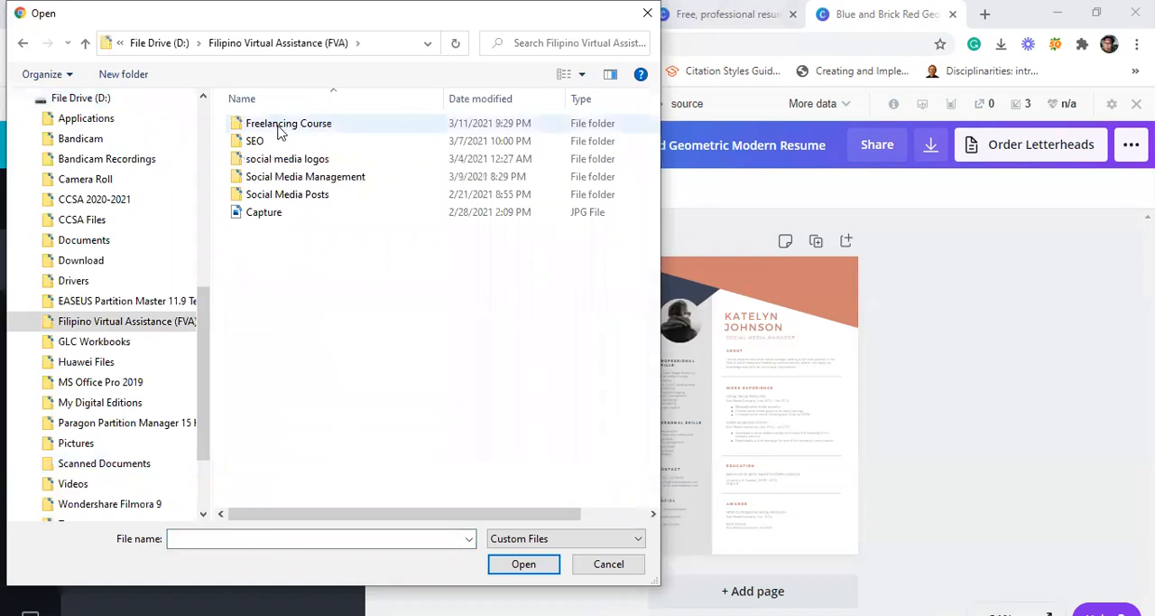
double_click(289, 123)
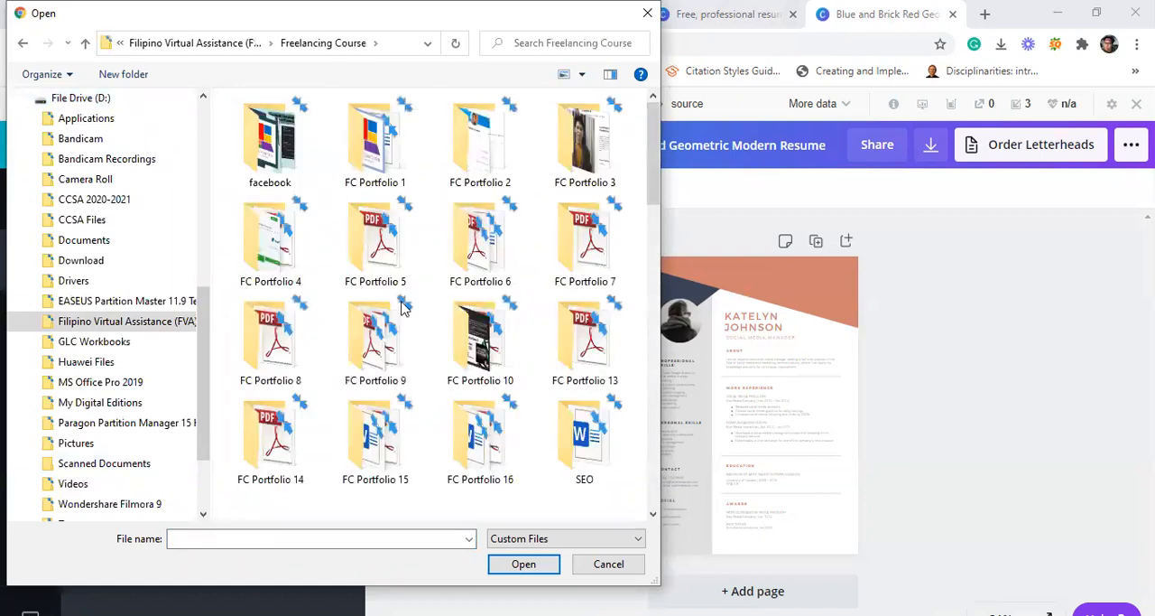
scroll(down, 3)
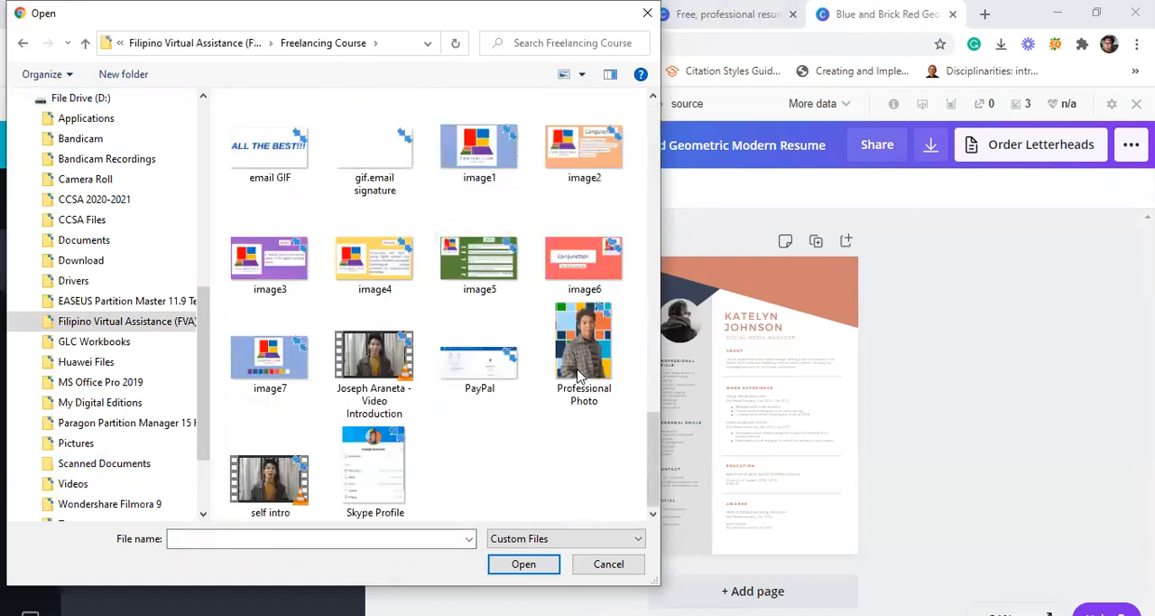
click(582, 341)
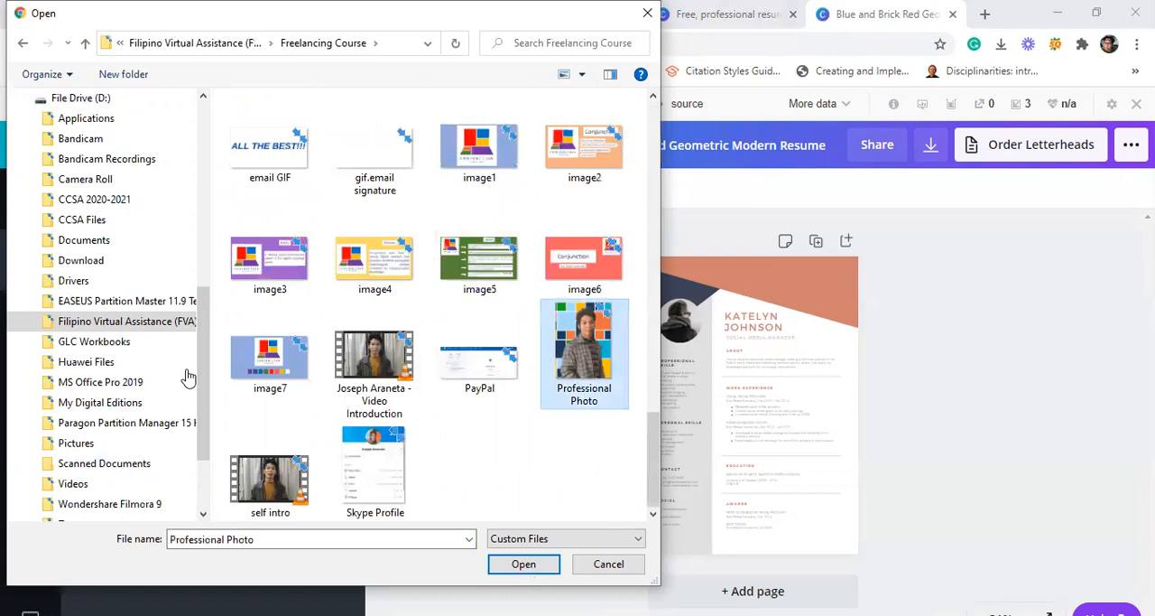
click(524, 563)
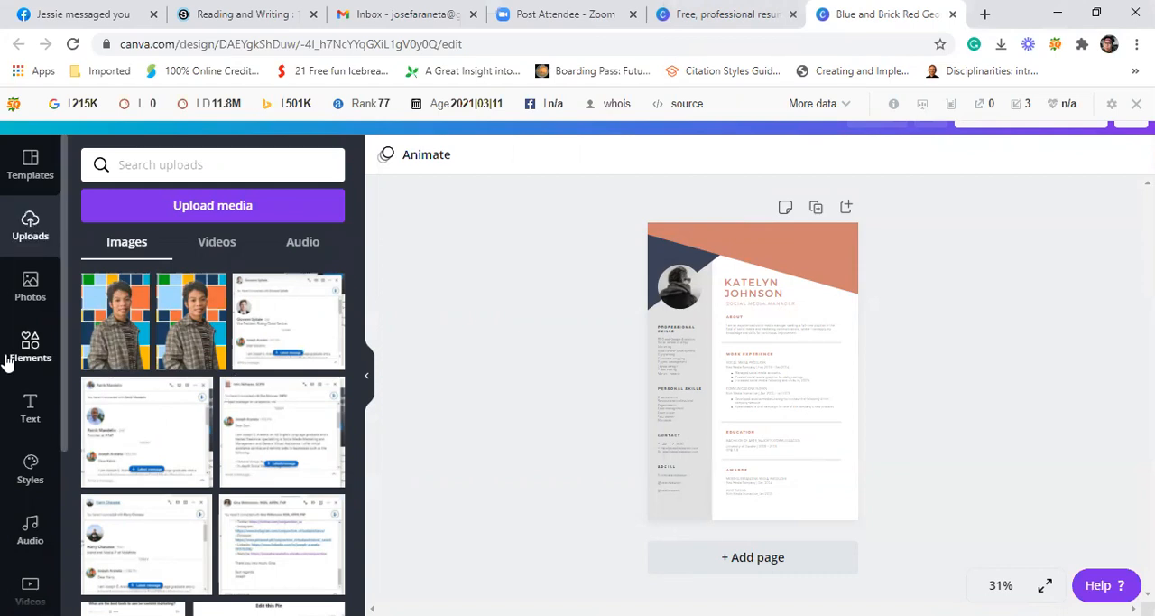
mouse_move(239, 326)
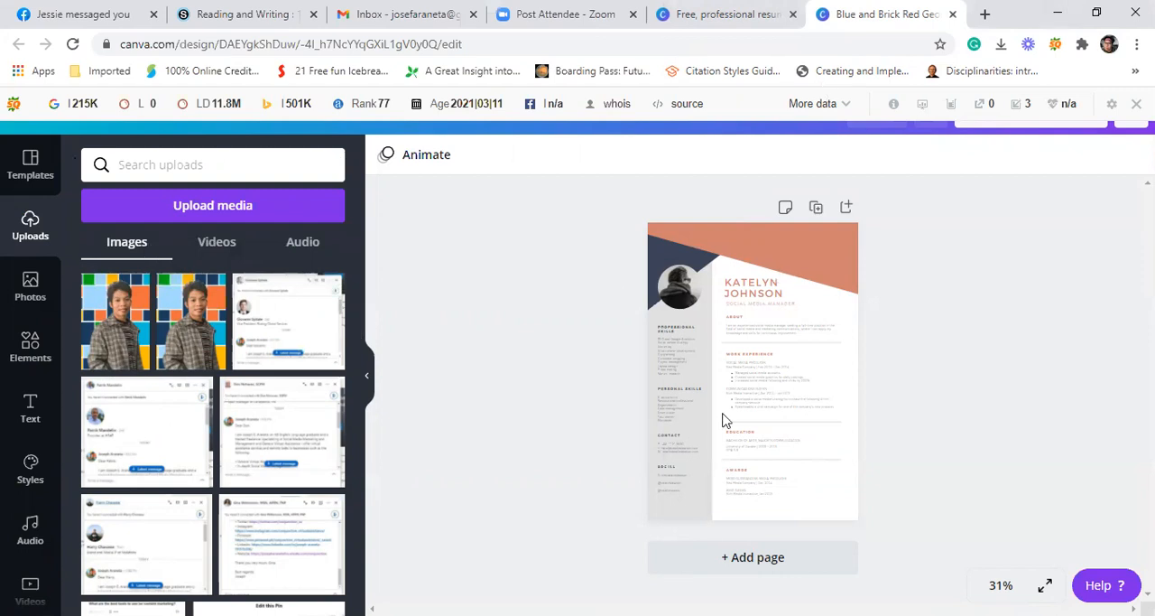
mouse_move(1004, 357)
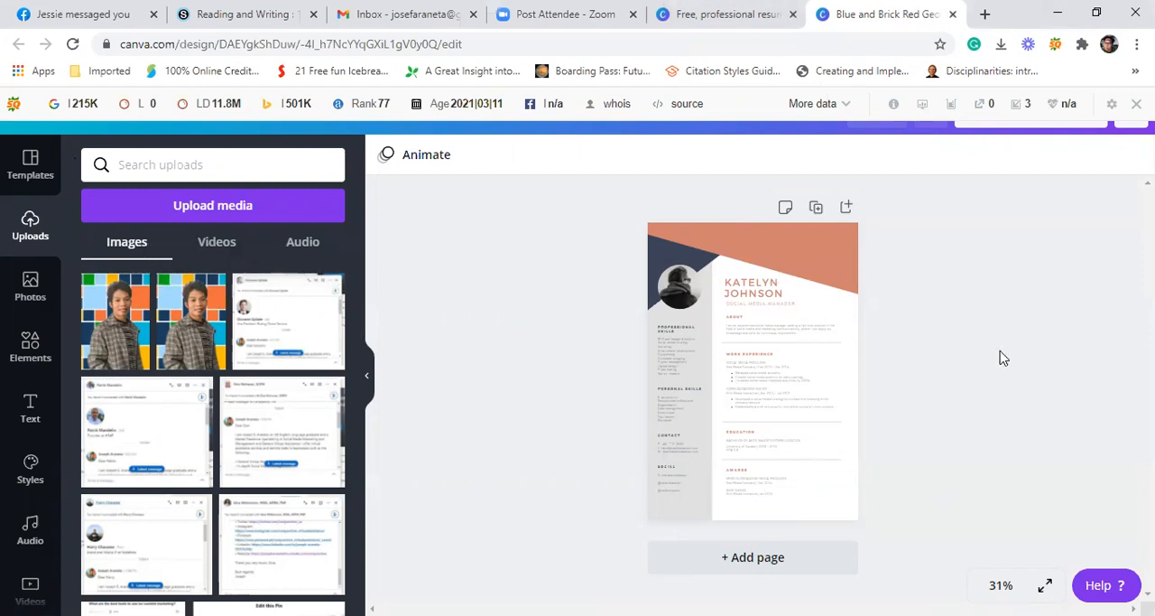
mouse_move(13, 275)
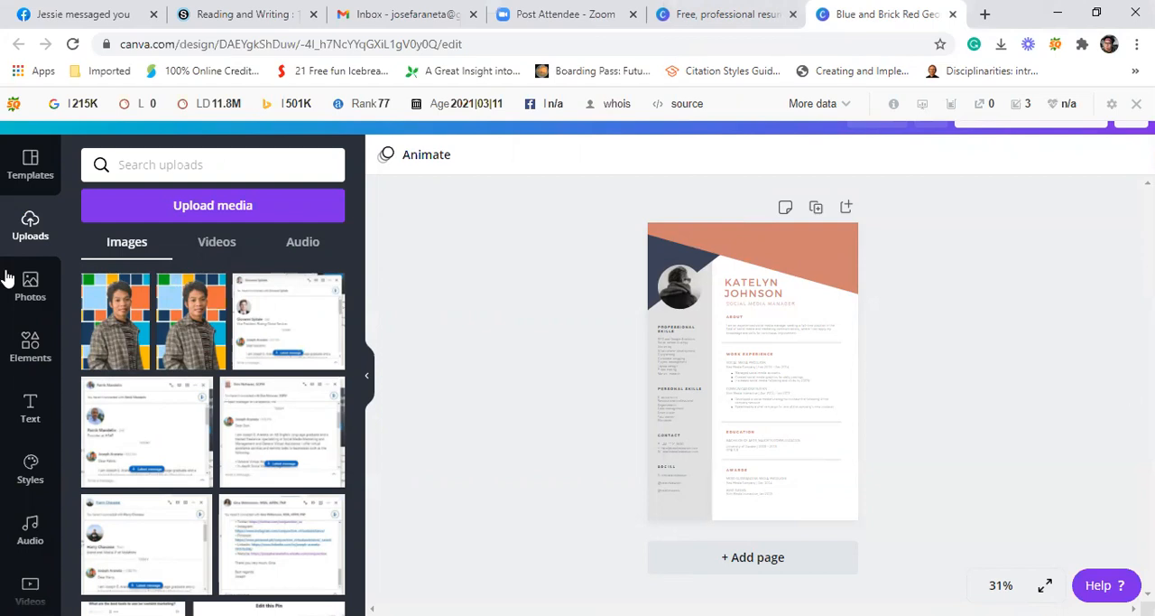
mouse_move(964, 303)
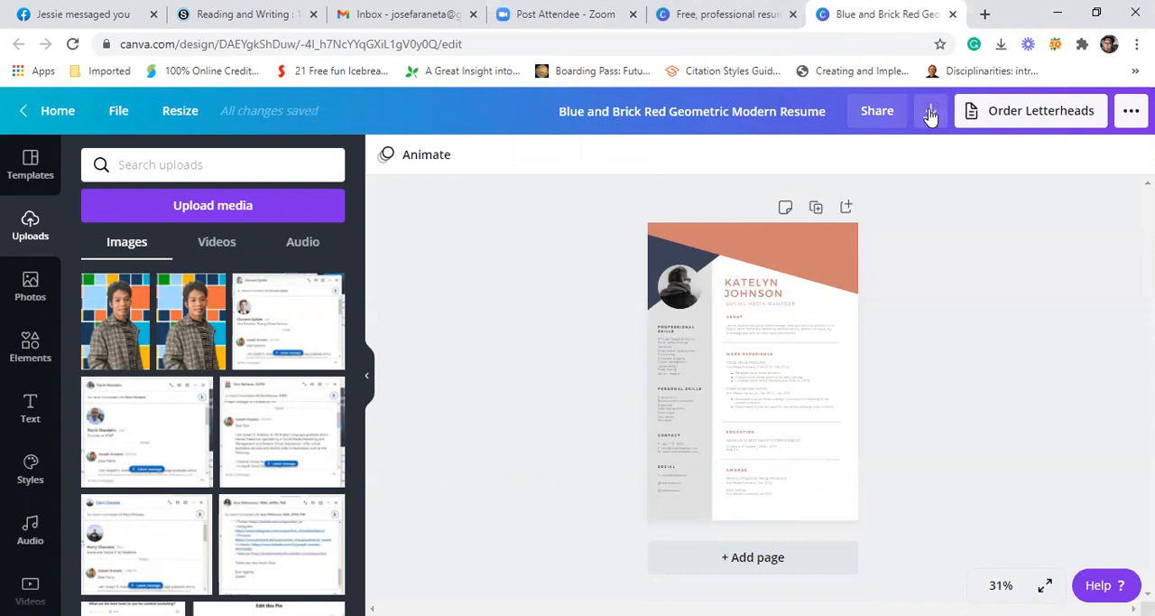
Download the resume as PDF Print and scroll the Canva home page.
click(929, 110)
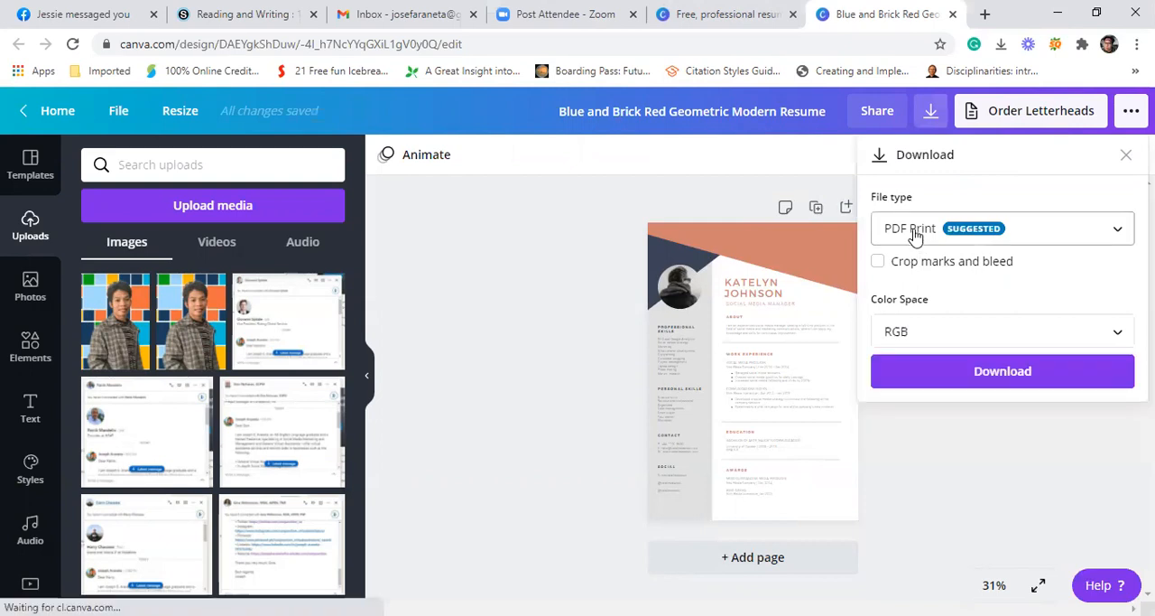
mouse_move(916, 233)
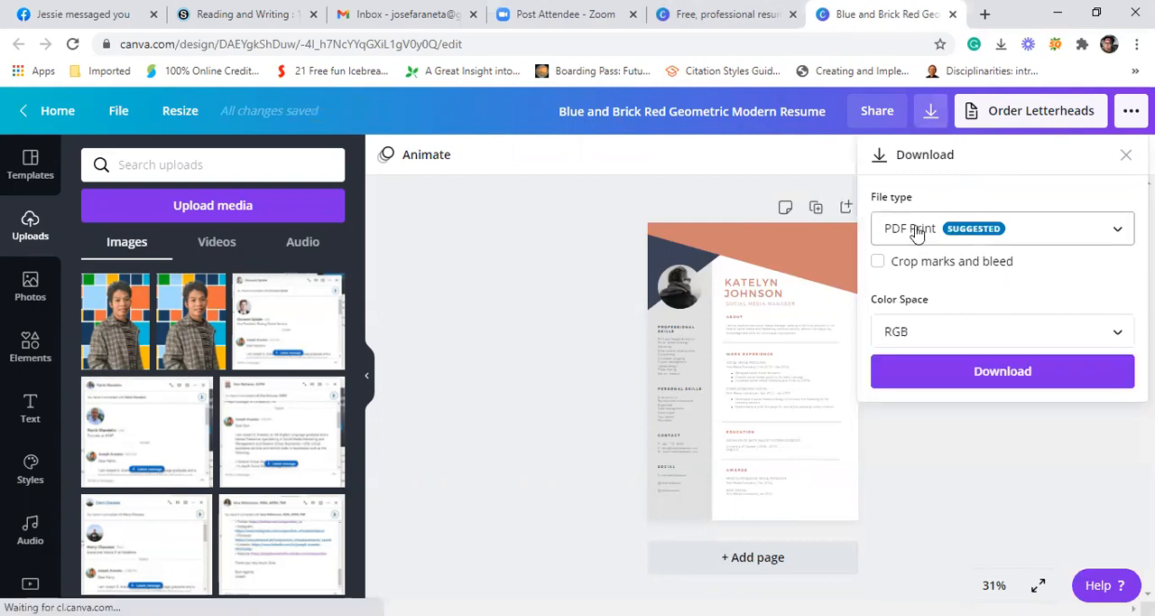
click(1002, 228)
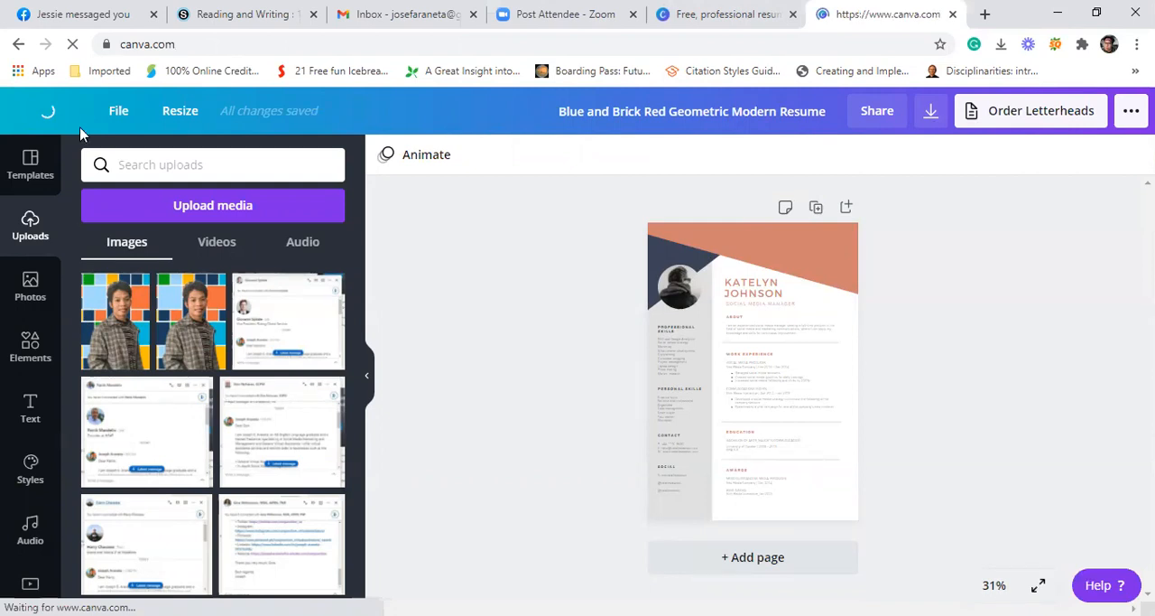
mouse_move(74, 372)
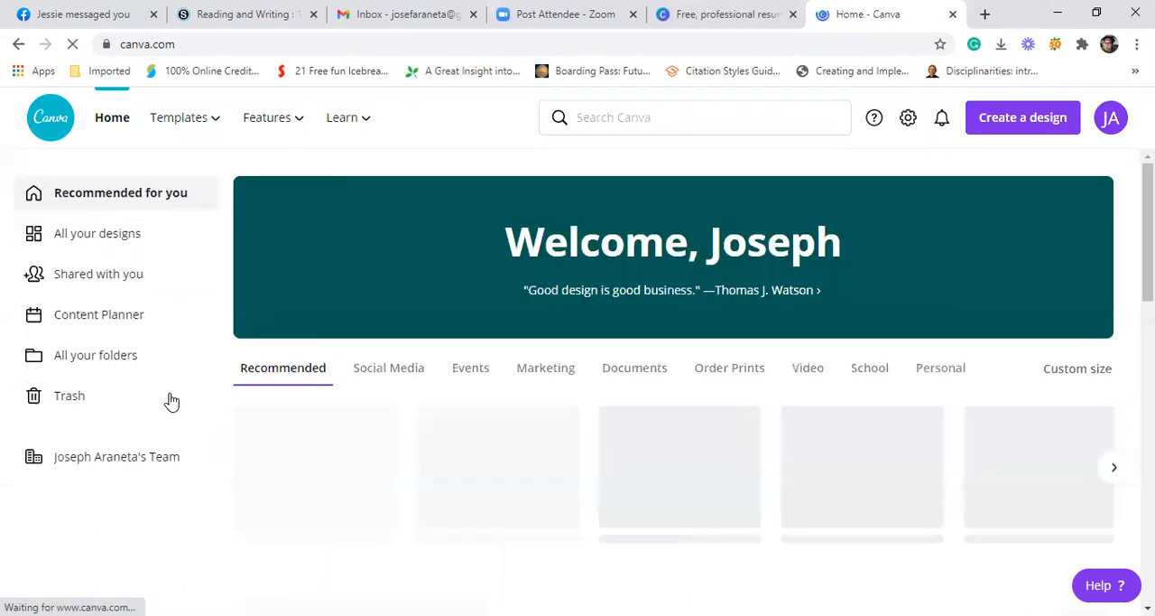
mouse_move(693, 169)
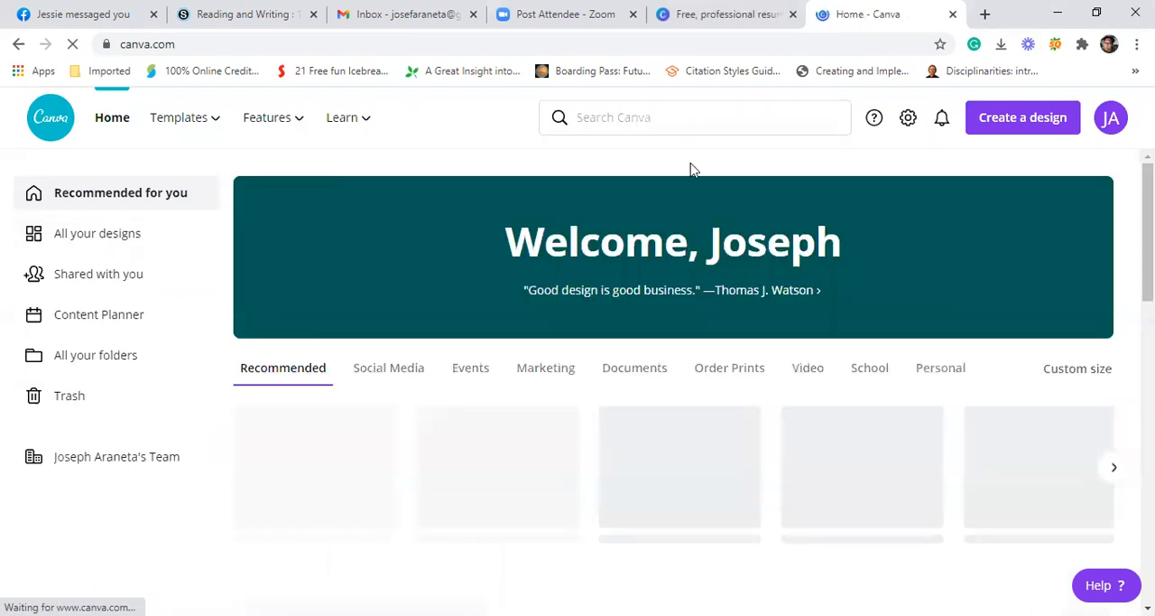
scroll(down, 3)
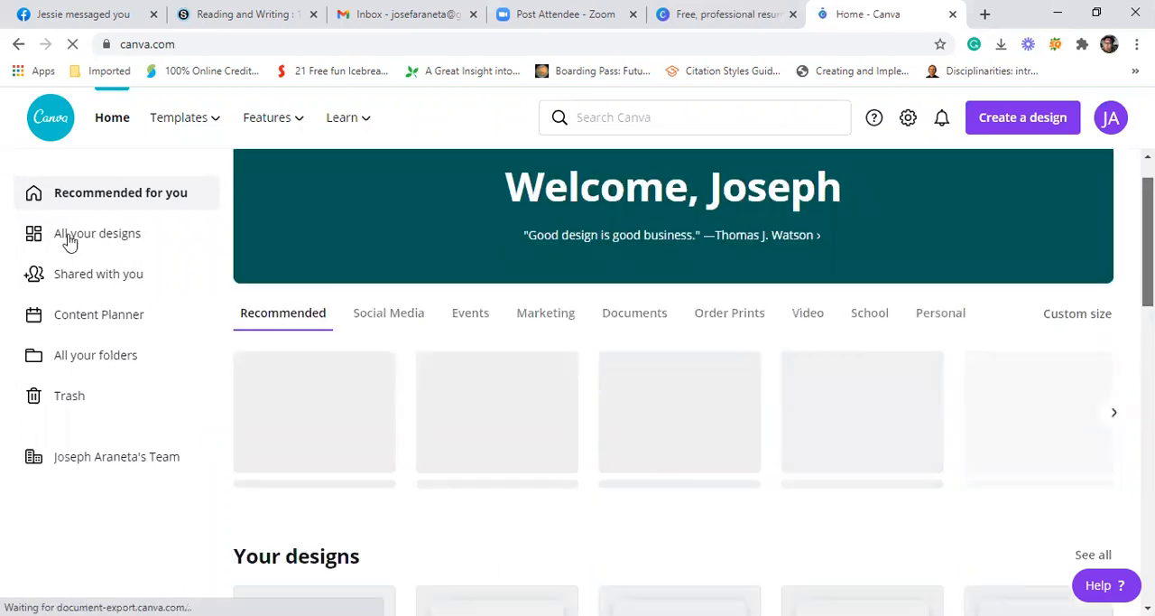
click(96, 233)
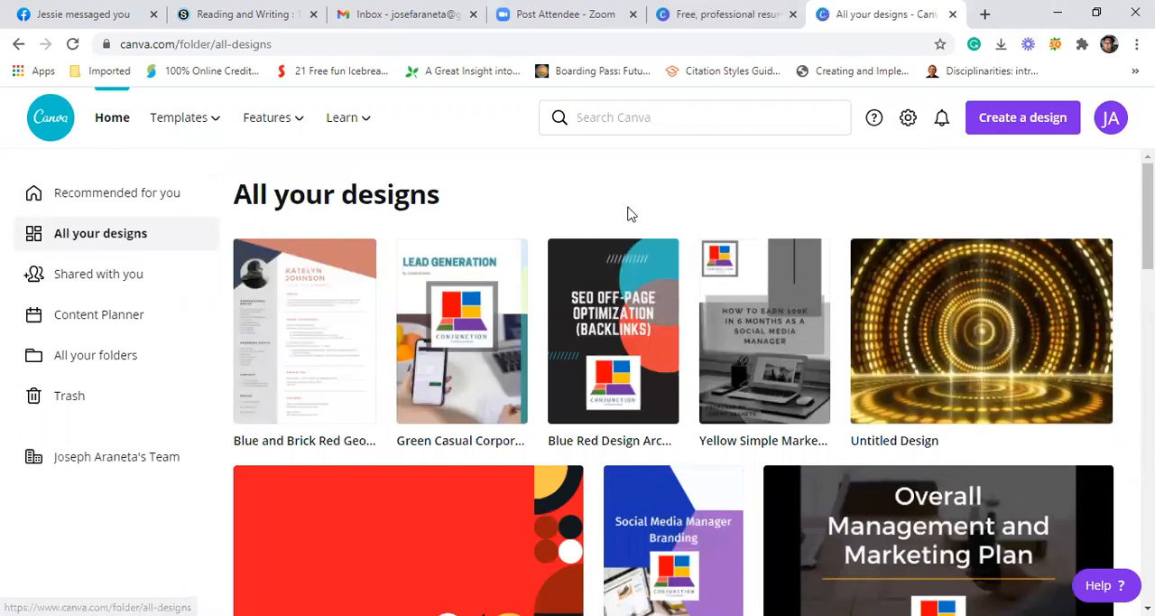
mouse_move(125, 265)
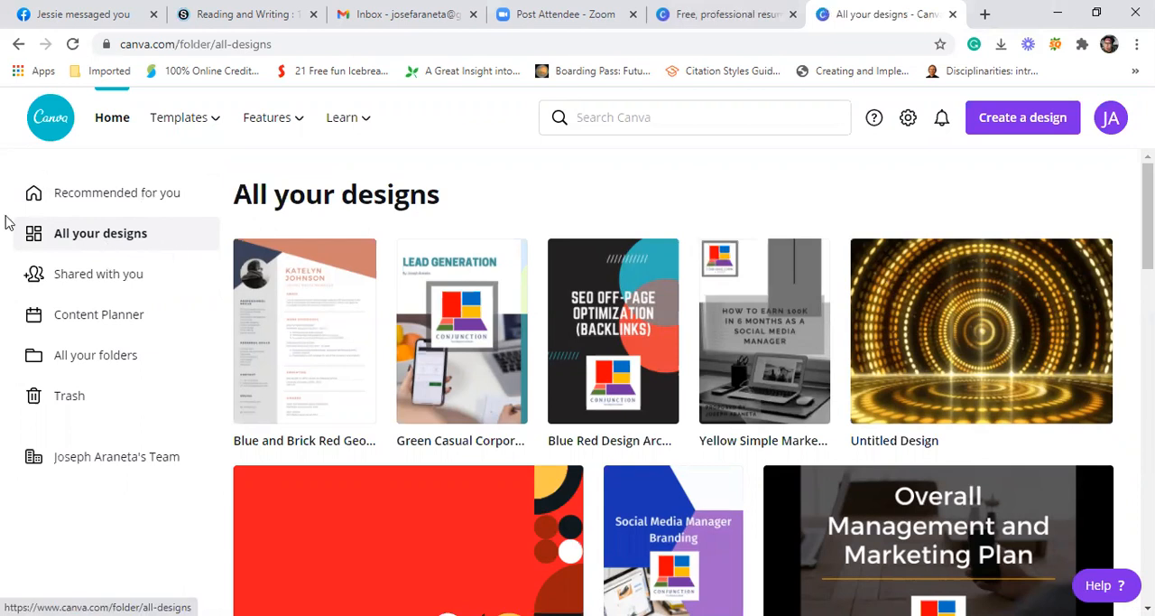
mouse_move(75, 248)
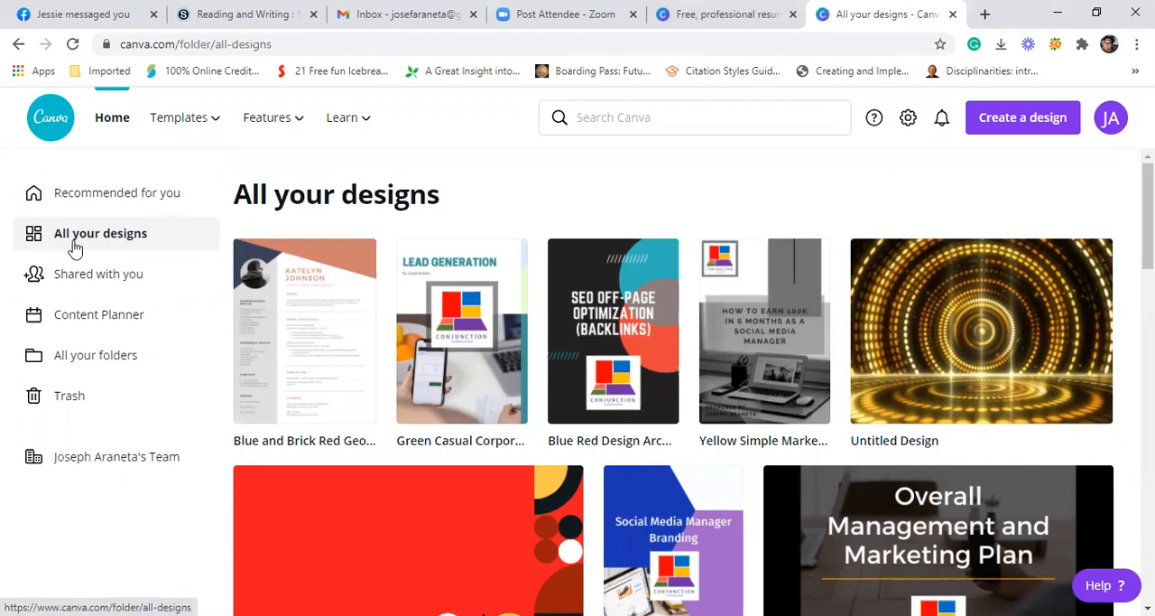
scroll(down, 3)
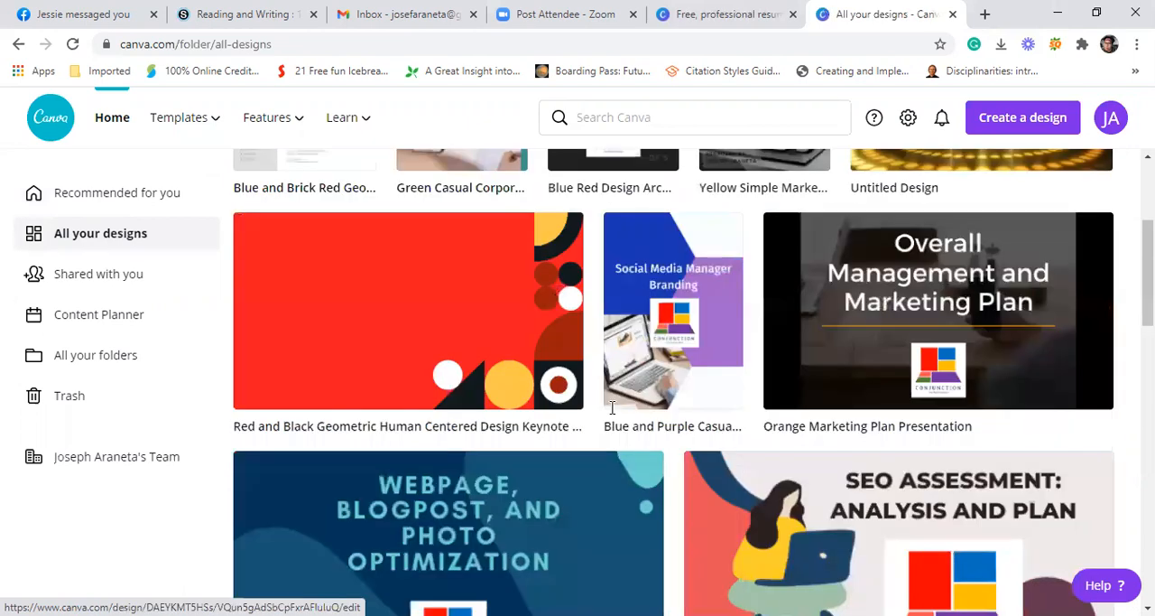
scroll(down, 3)
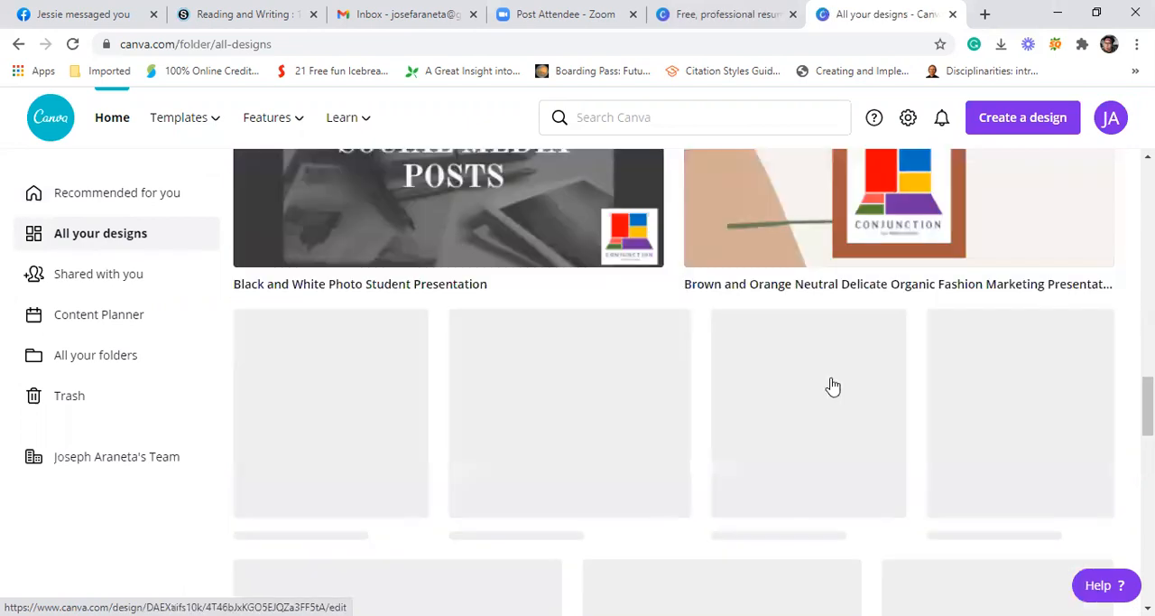
scroll(down, 3)
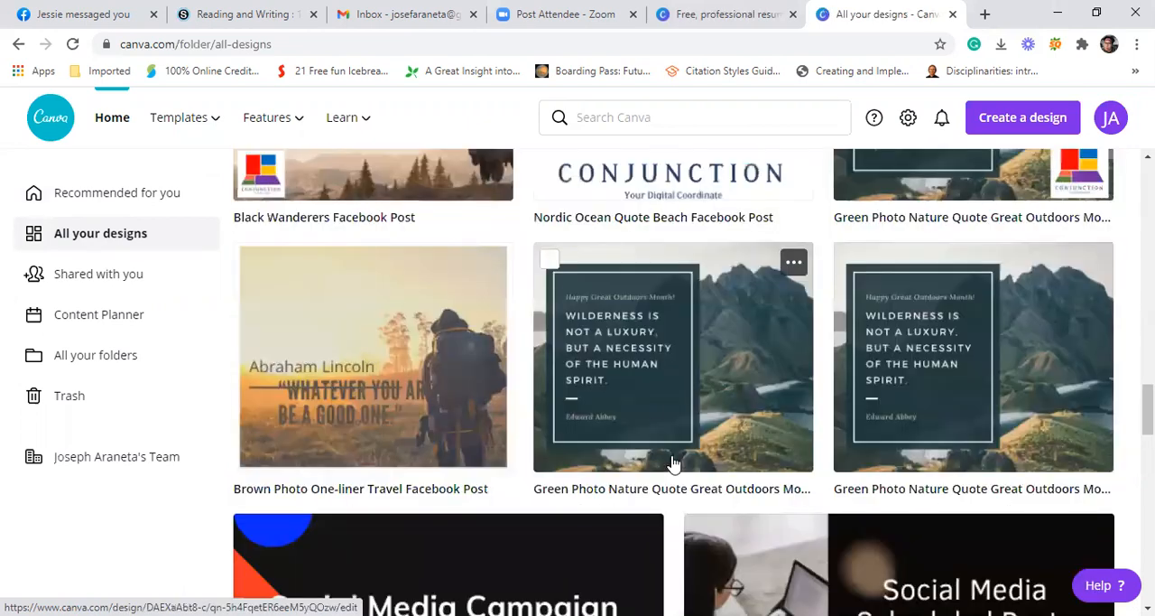
scroll(down, 3)
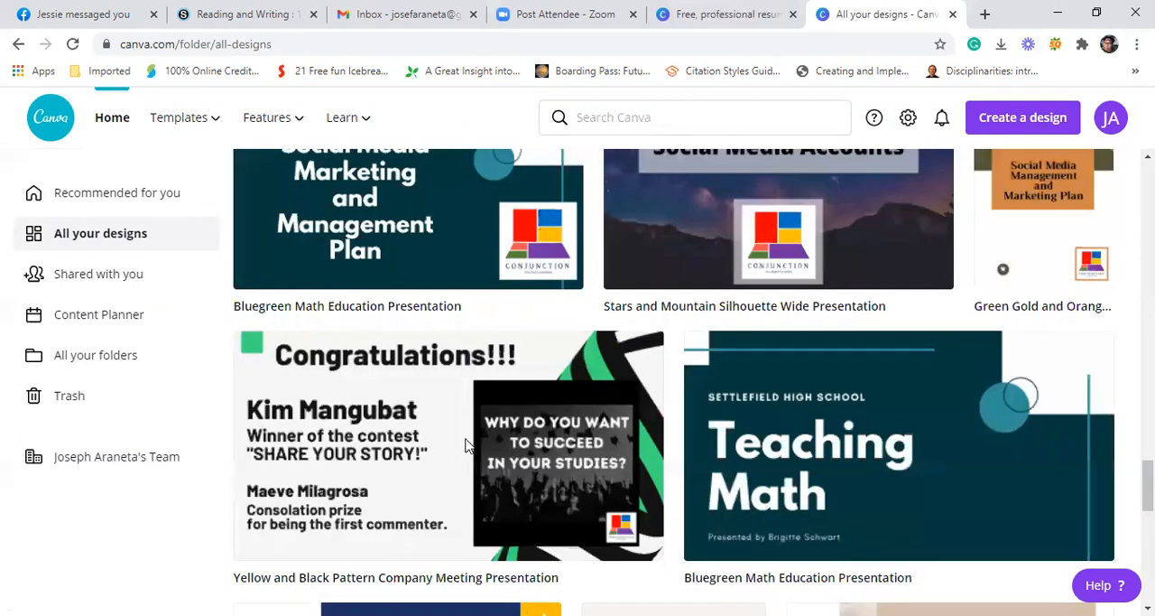
scroll(down, 3)
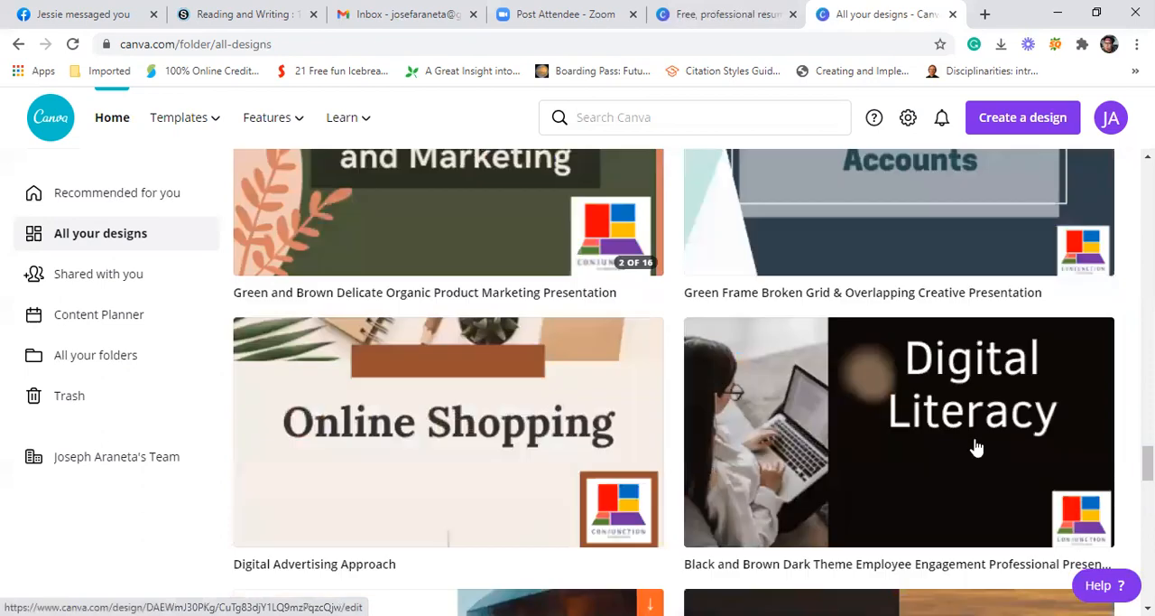
scroll(down, 3)
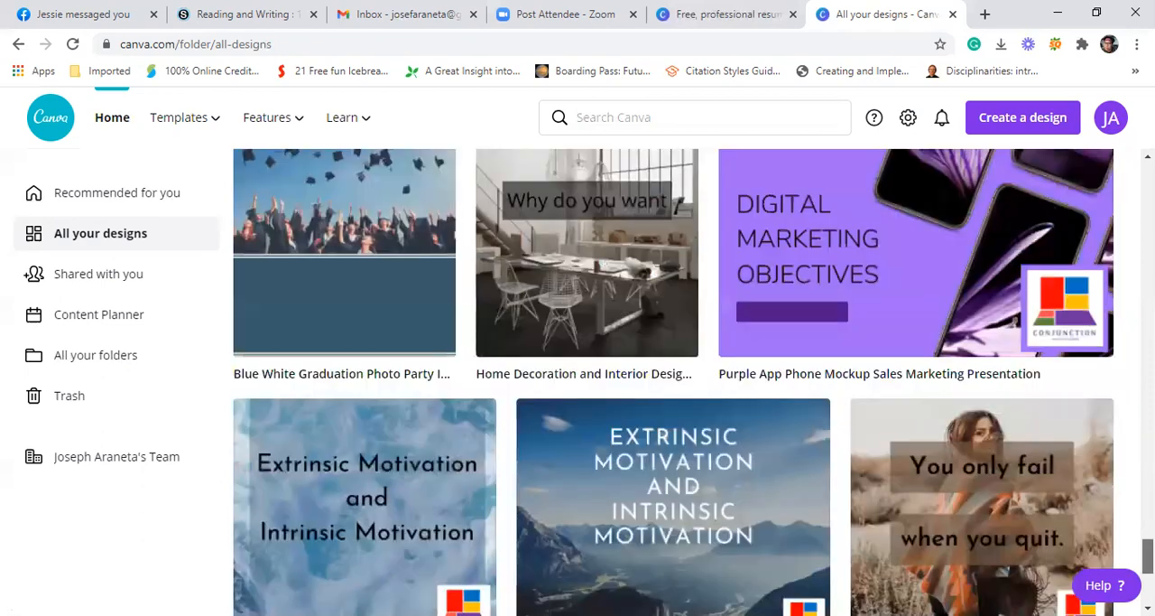
scroll(down, 3)
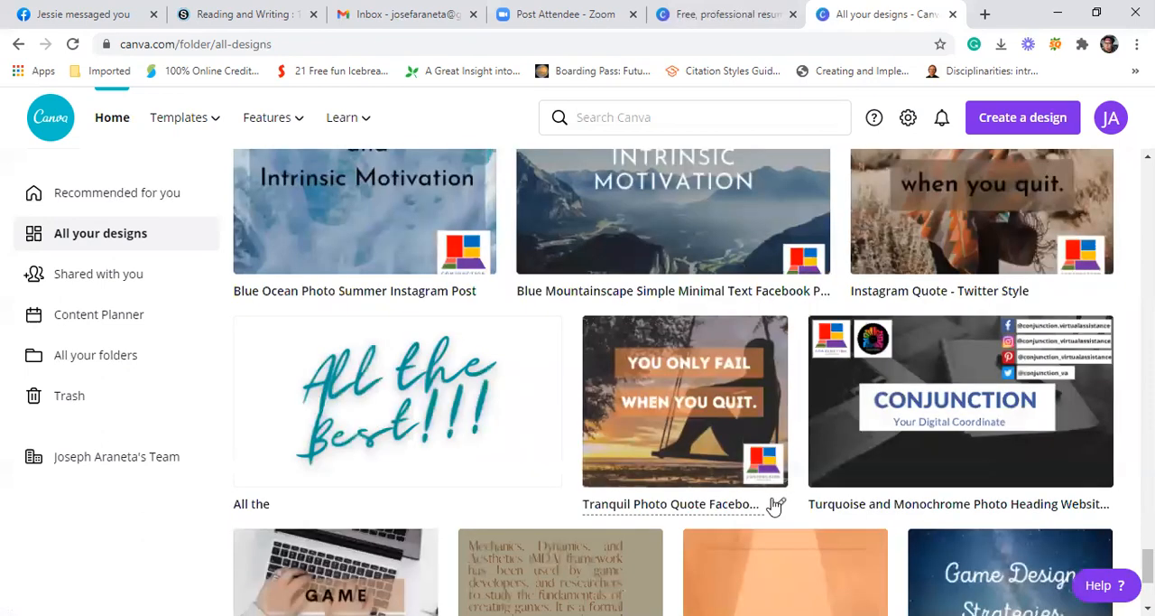
scroll(down, 3)
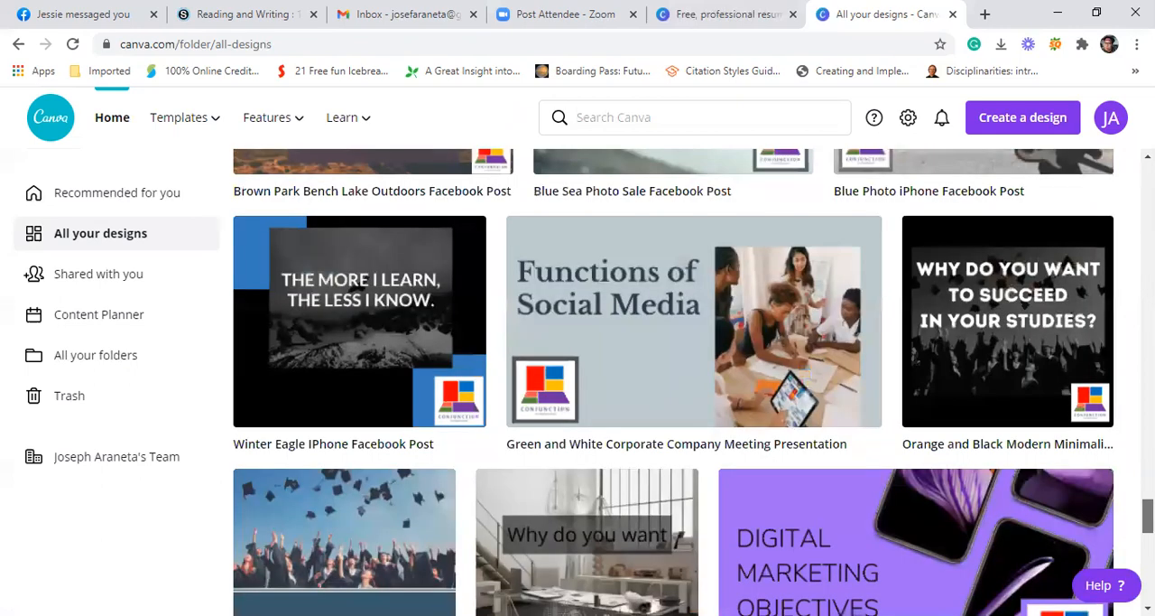
scroll(down, 3)
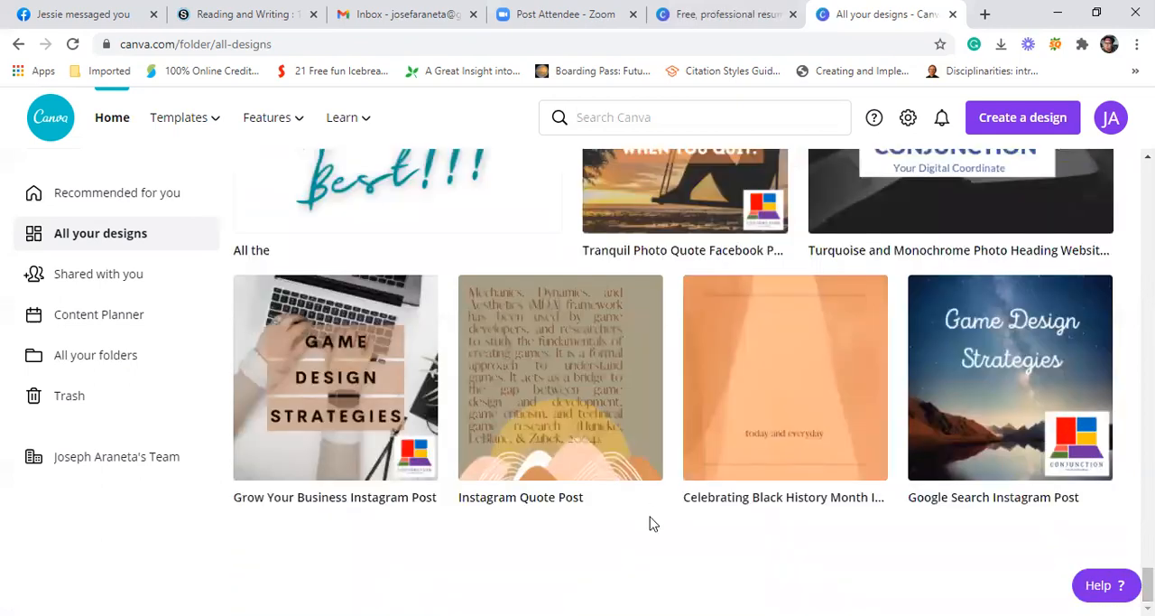
scroll(down, 3)
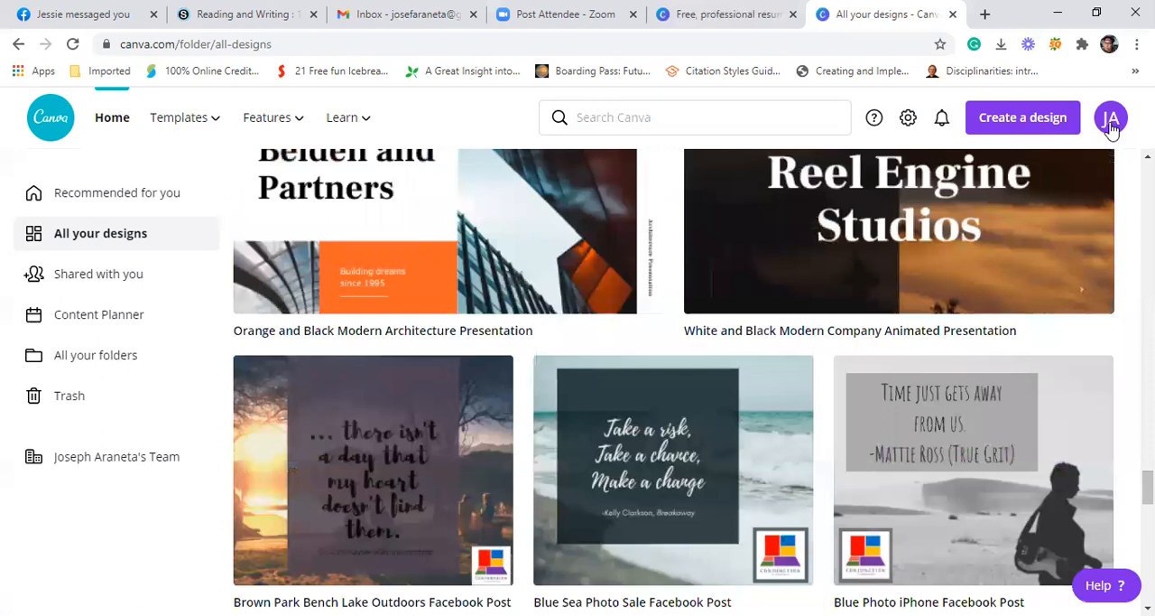
Sign out of the current Canva account.
click(1113, 117)
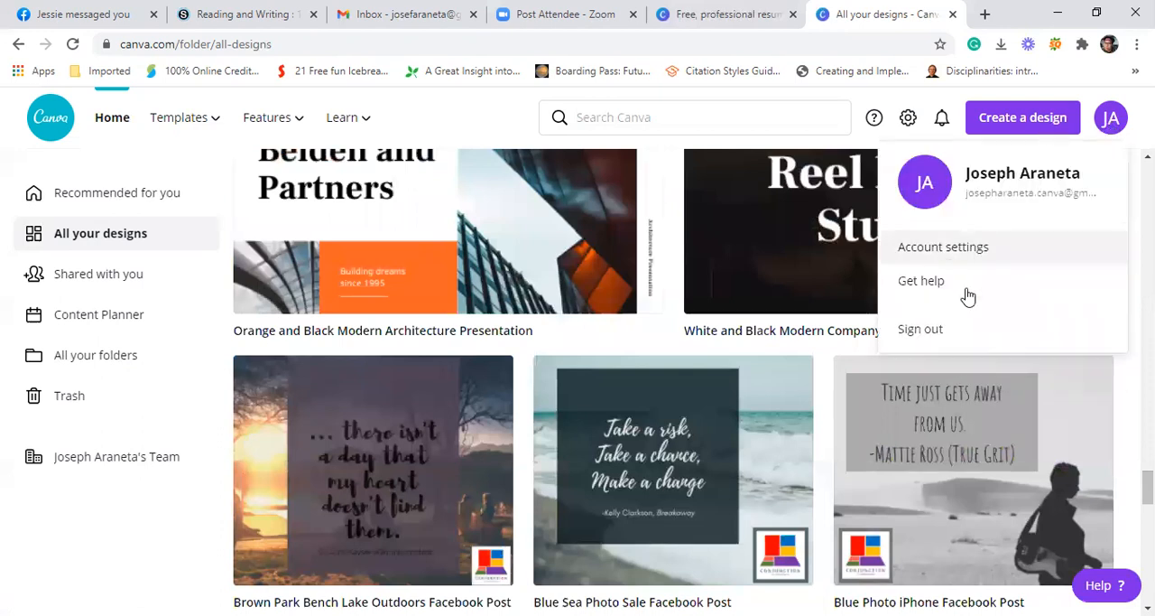
click(920, 328)
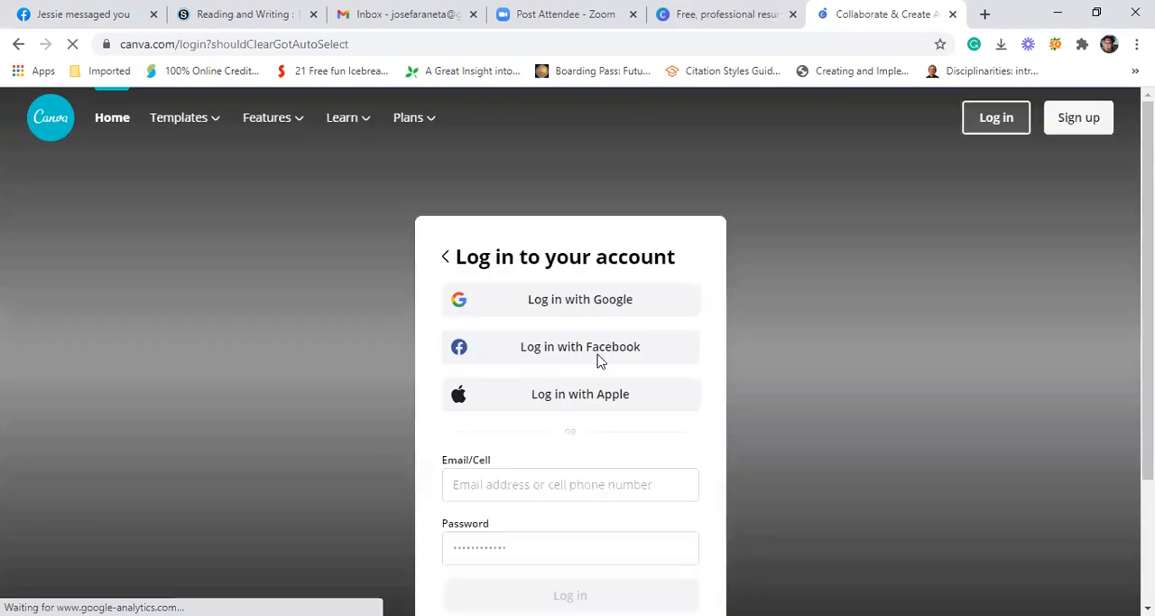
click(570, 484)
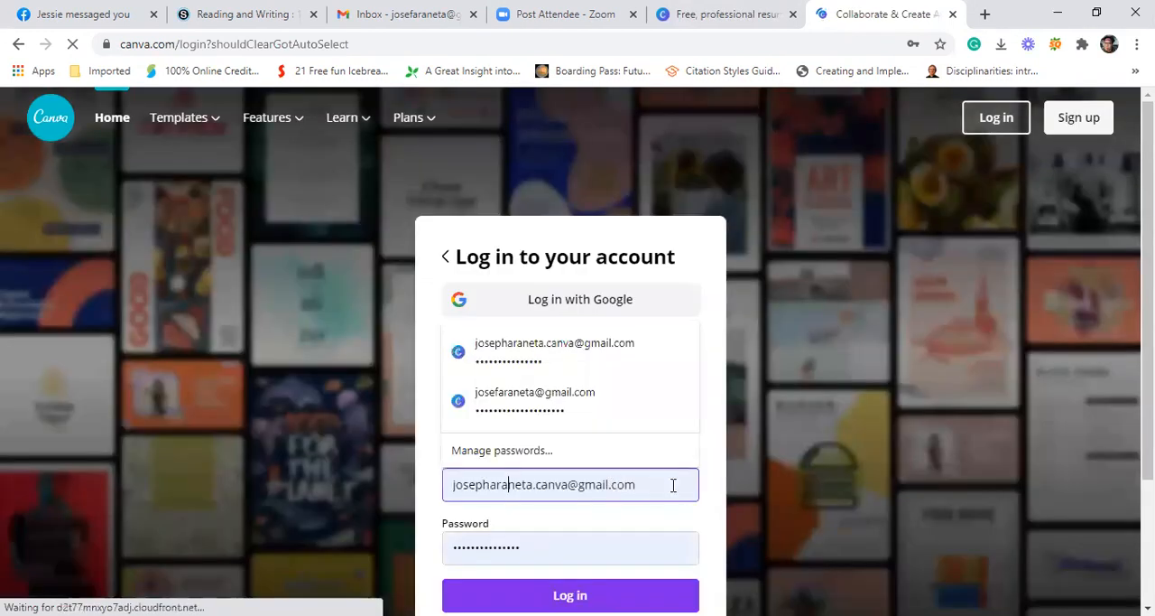
Log in with a saved account's autofilled credentials.
click(580, 298)
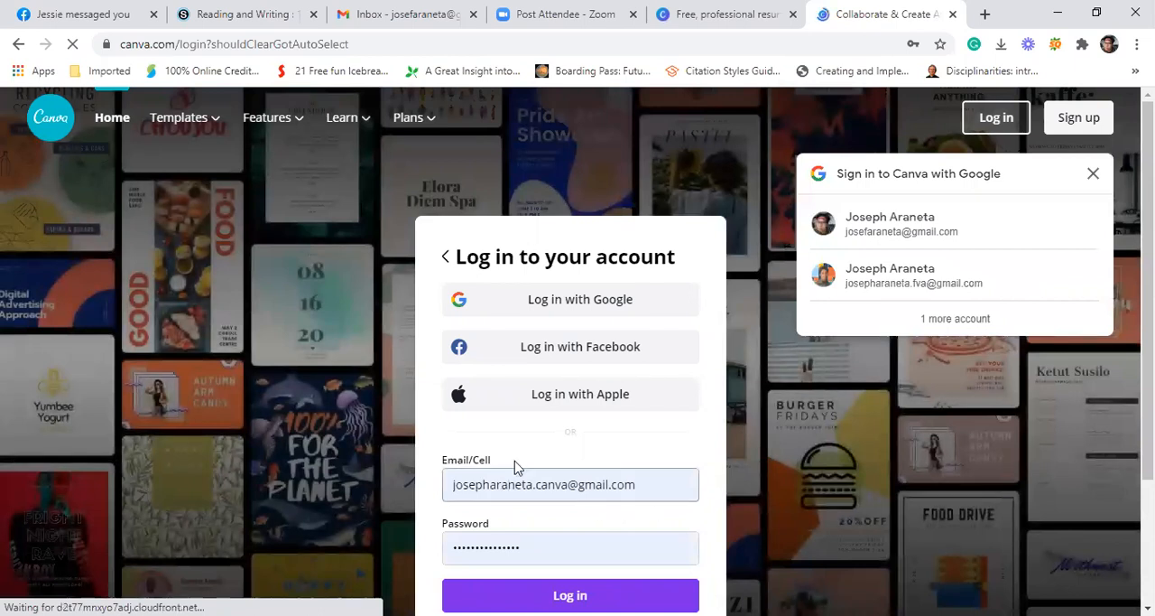
click(914, 275)
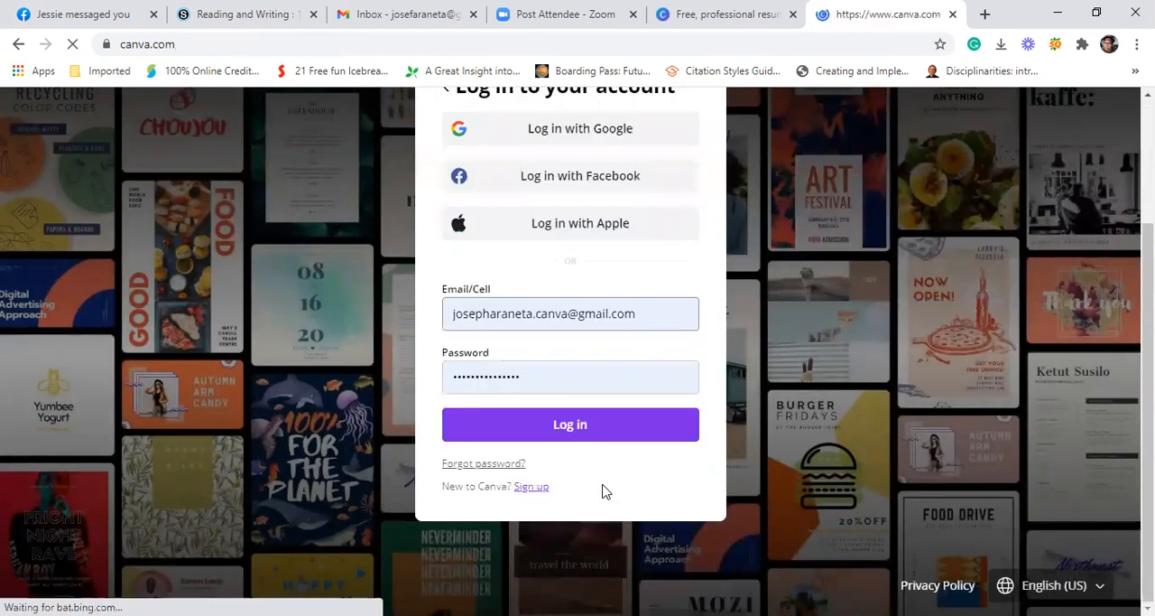
click(570, 425)
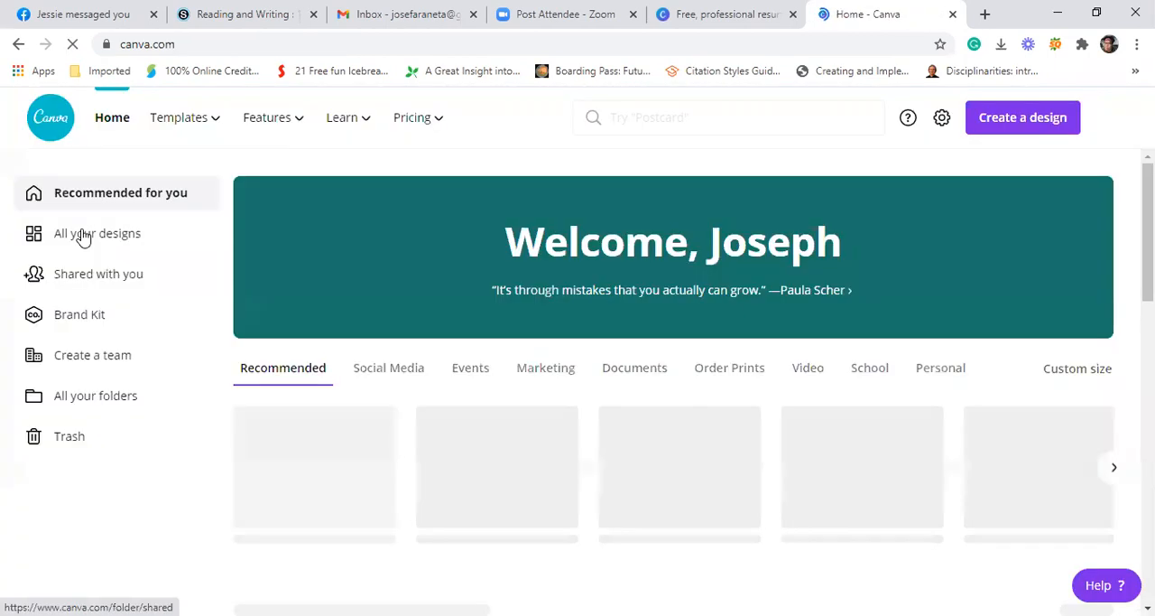
Open the Modern Professional Resume from All your designs.
click(97, 233)
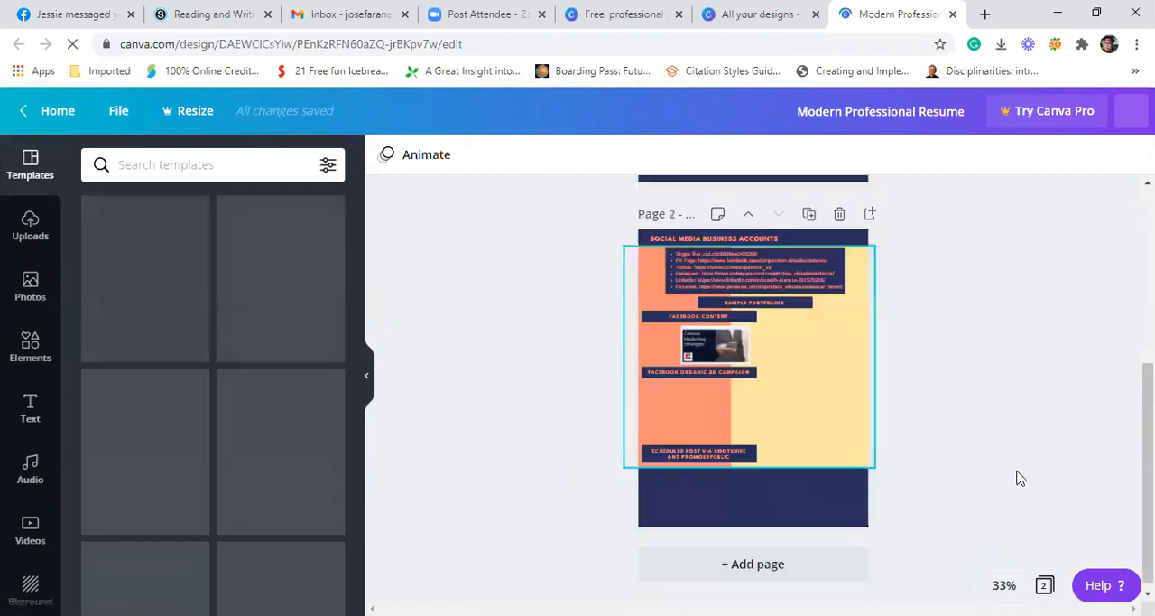
scroll(up, 3)
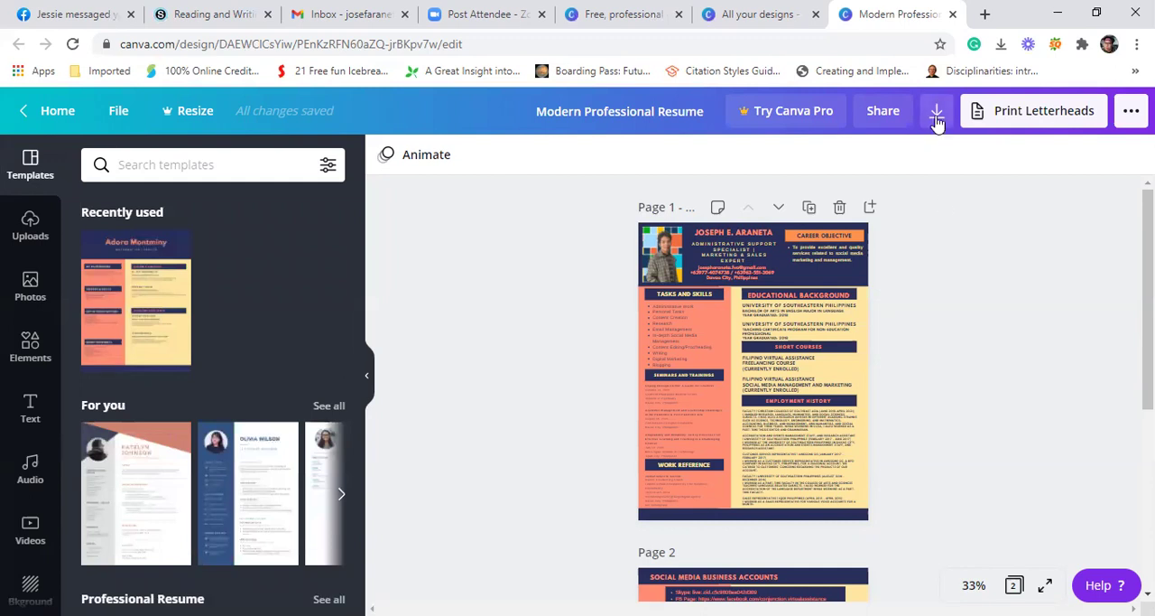
mouse_move(936, 137)
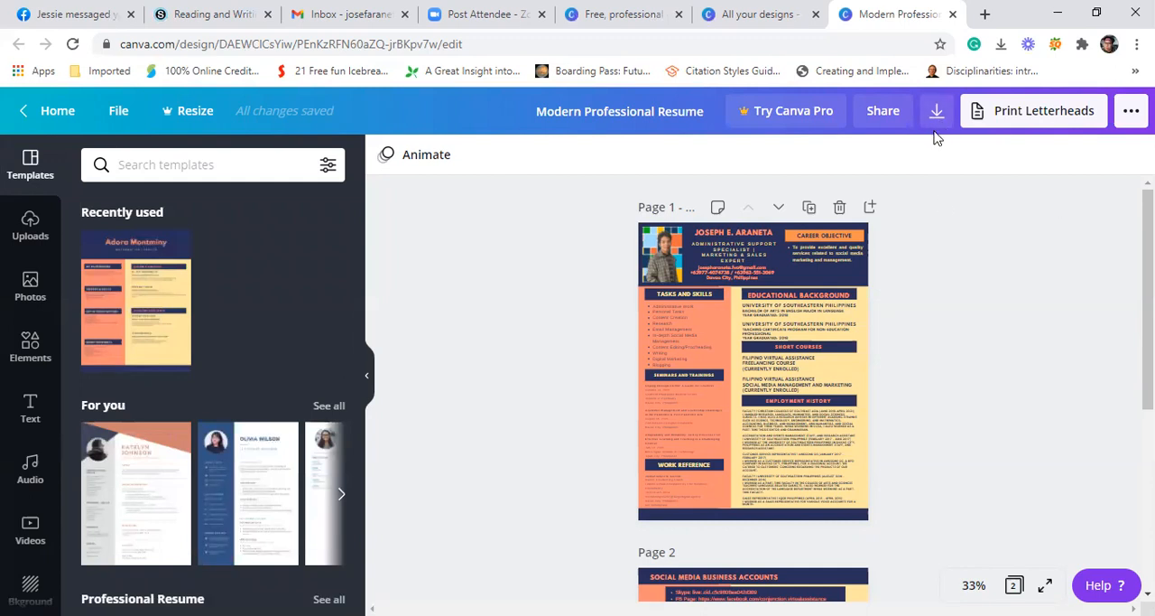
mouse_move(1058, 154)
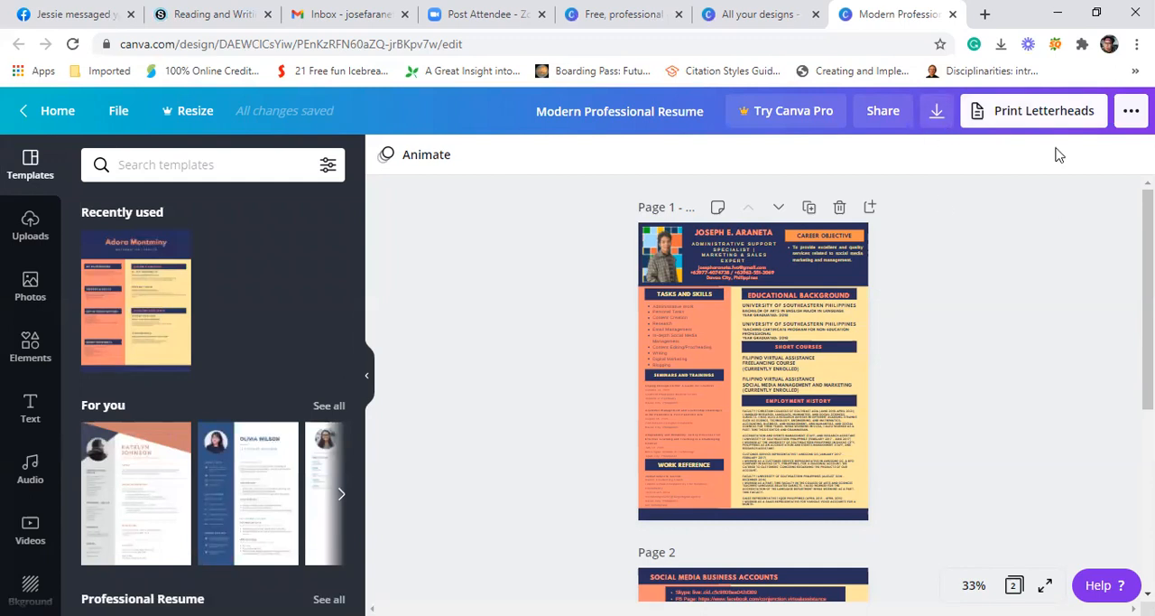
mouse_move(936, 110)
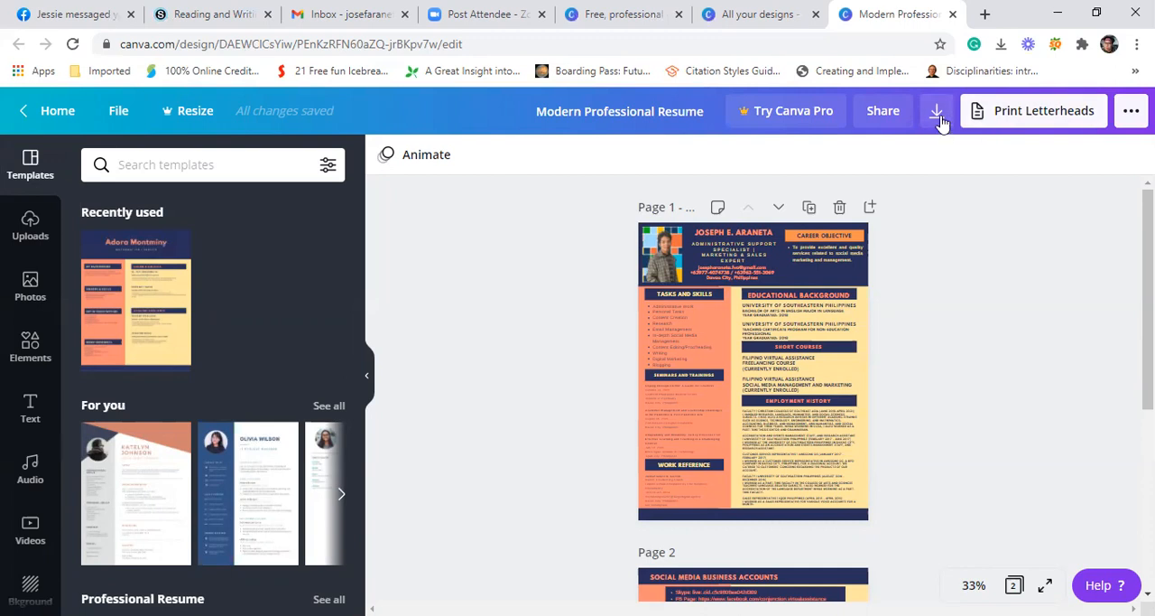
Download all 2 resume pages as a PDF Print file.
click(937, 110)
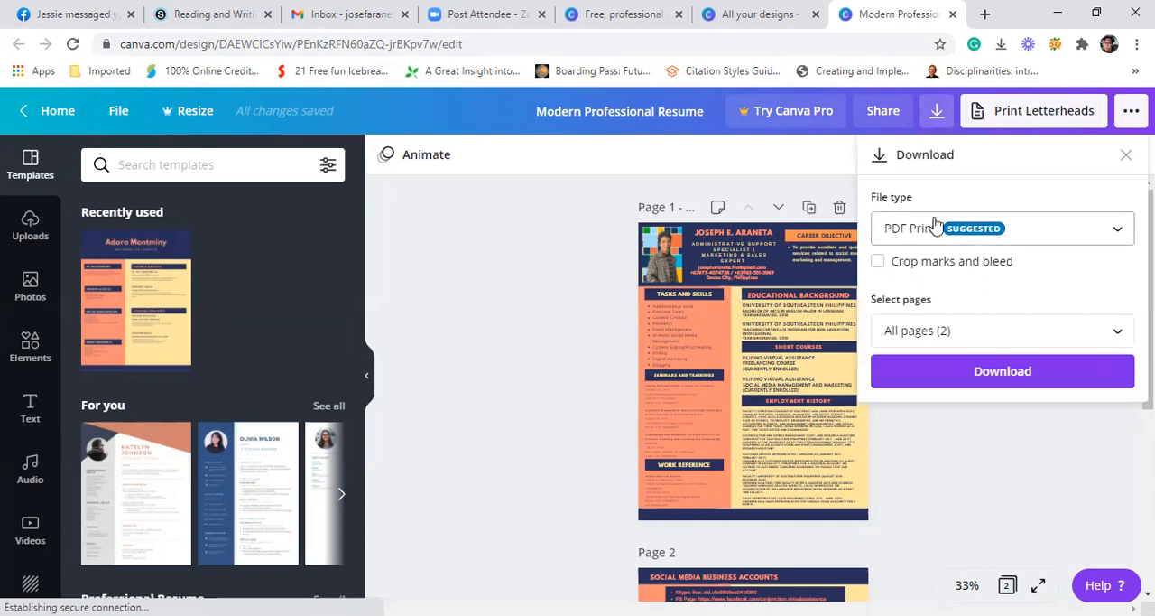
mouse_move(1044, 278)
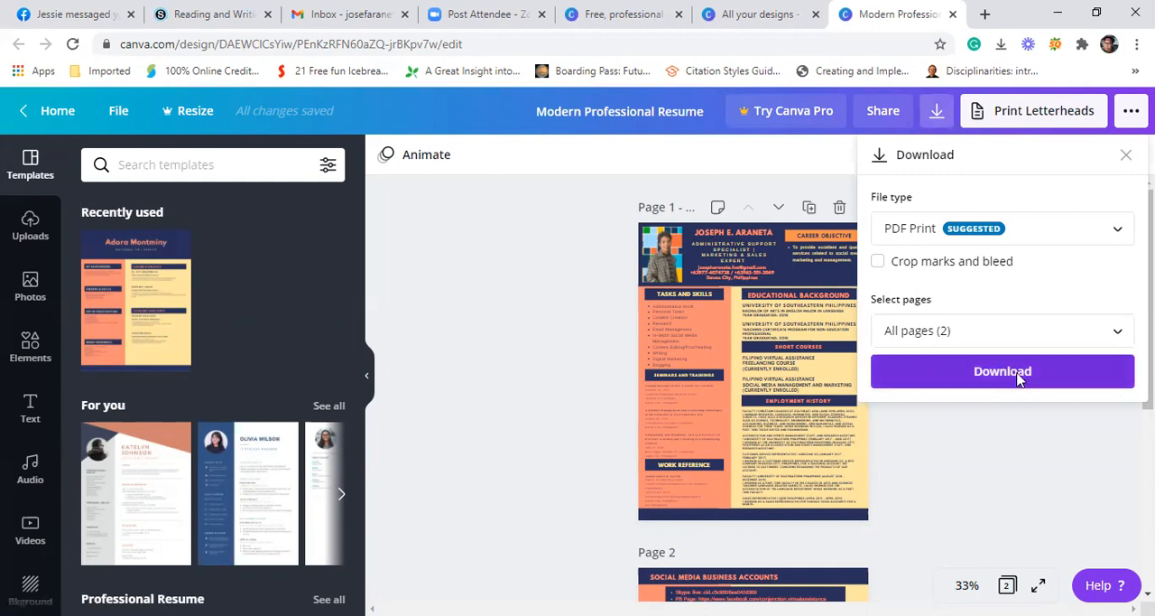
click(1002, 371)
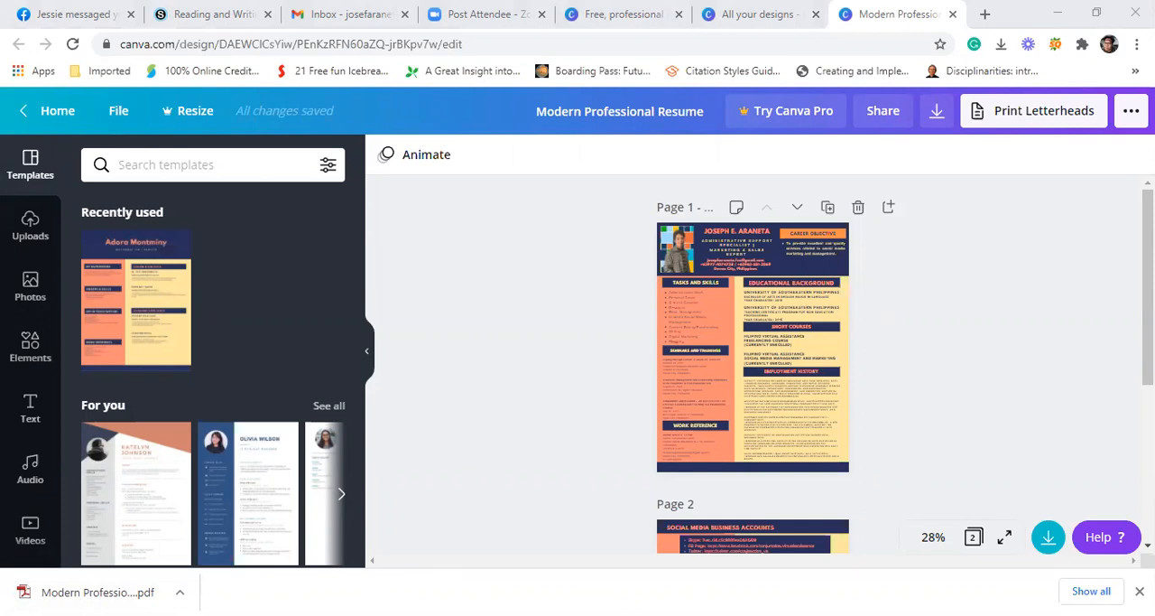
mouse_move(426, 586)
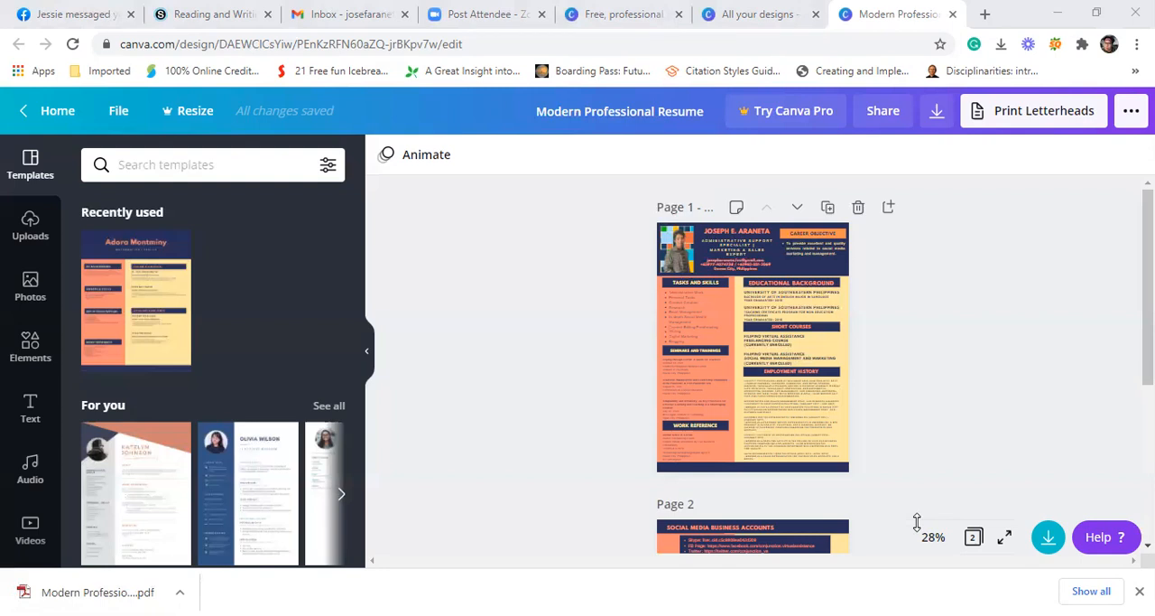
mouse_move(917, 521)
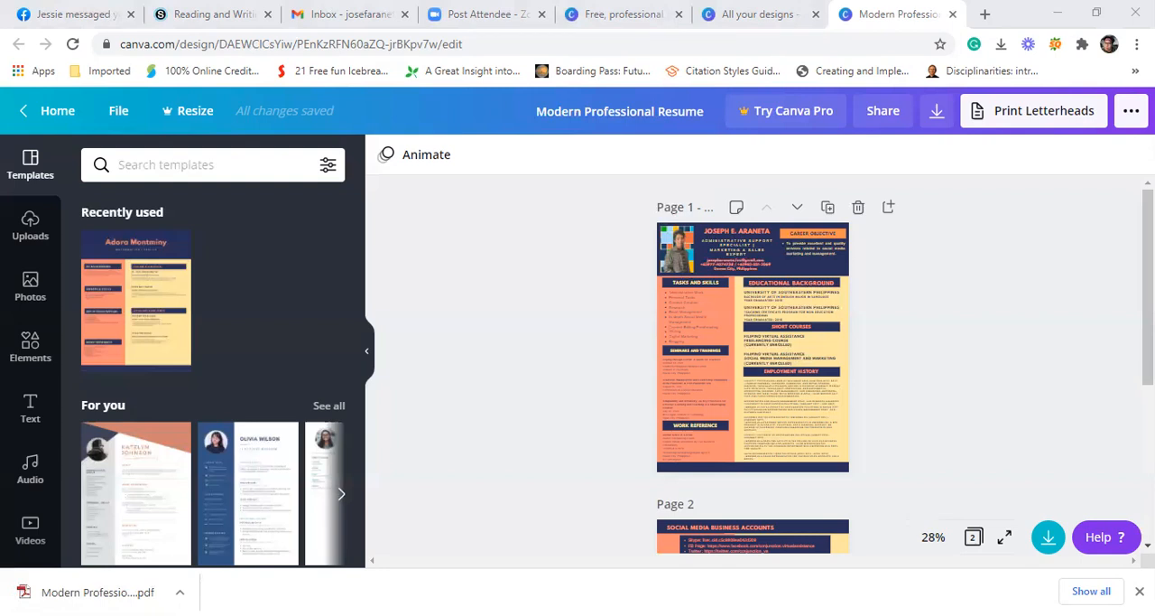
mouse_move(1091, 40)
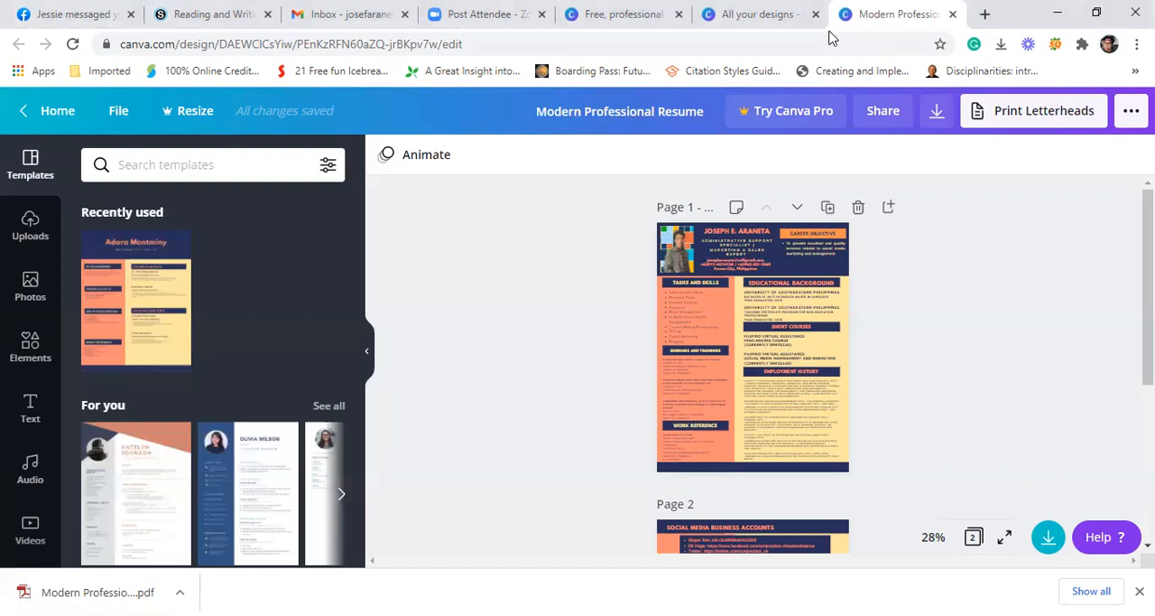
Open the Canva Pro page in a new tab and check its Sign up option.
click(992, 13)
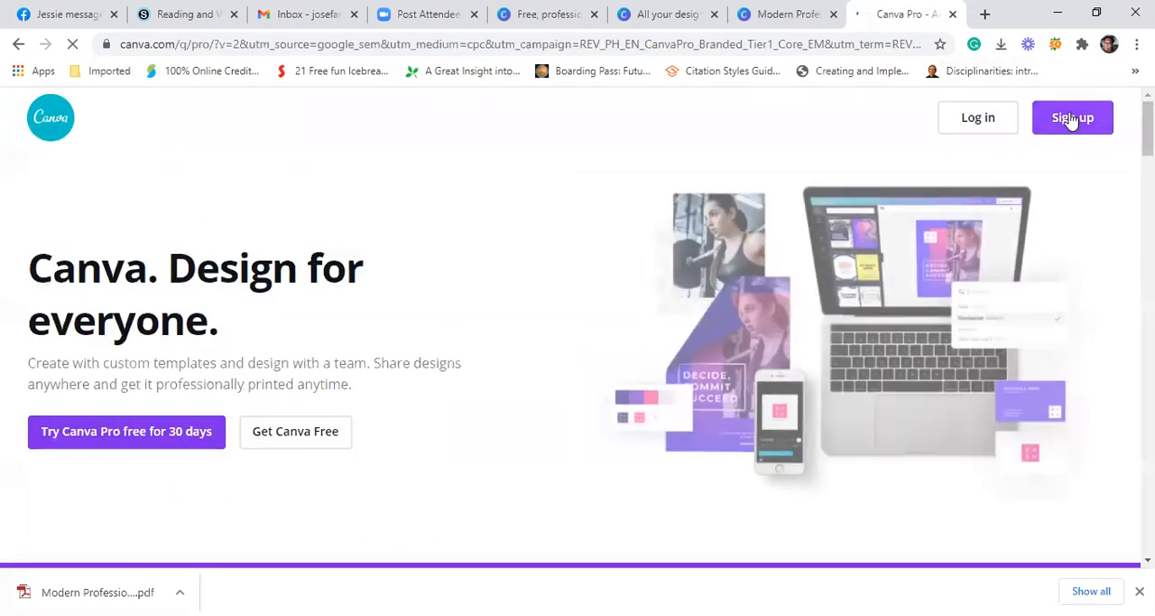
click(1072, 118)
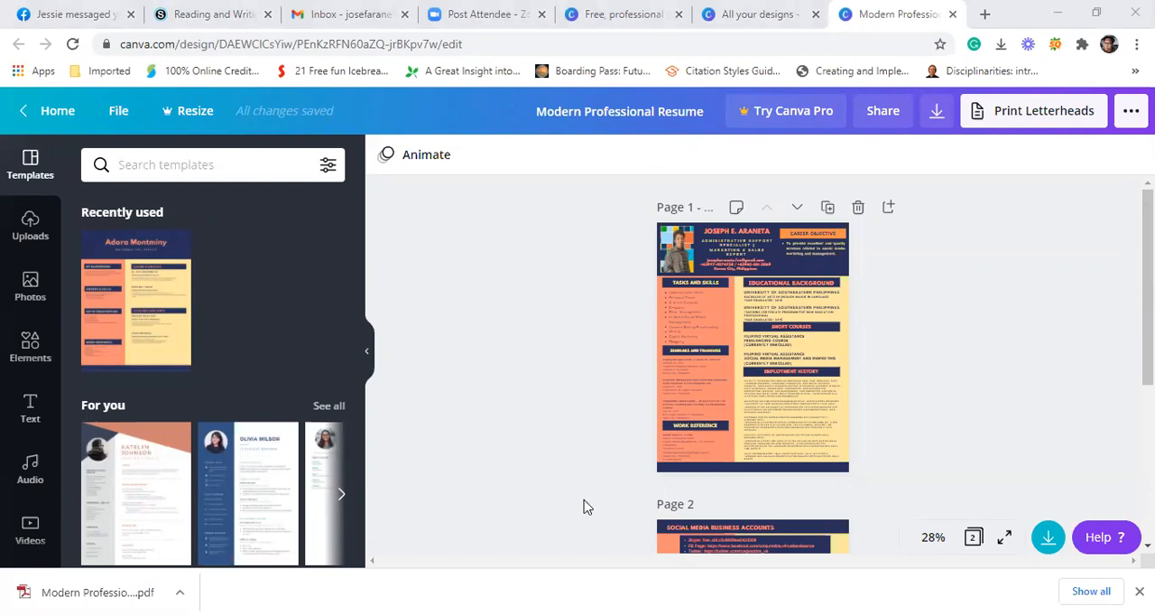
mouse_move(597, 456)
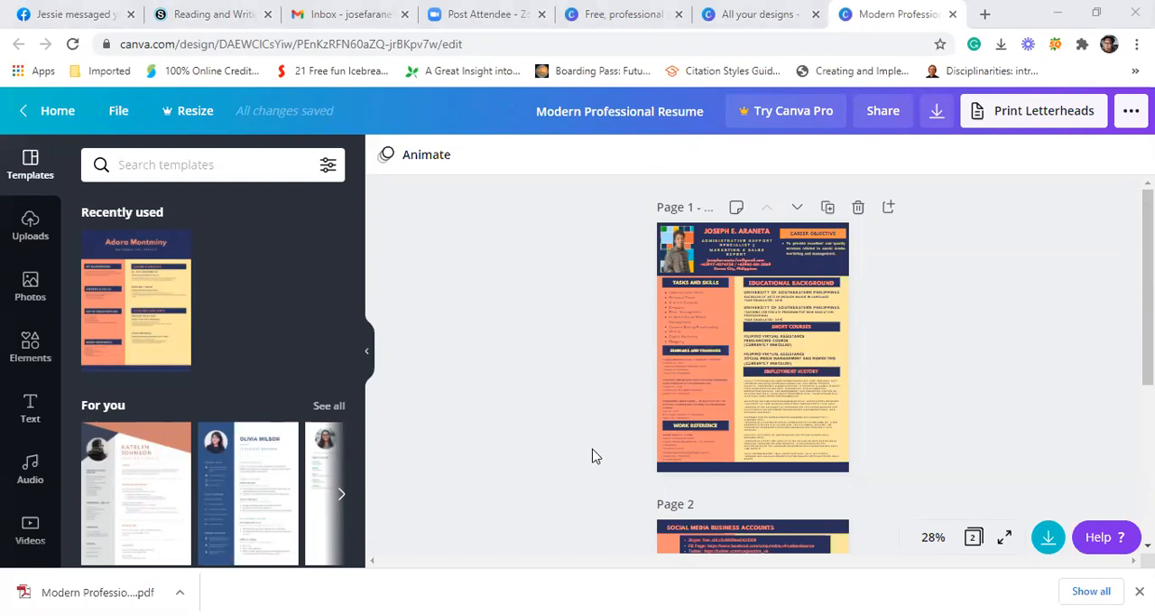
mouse_move(685, 36)
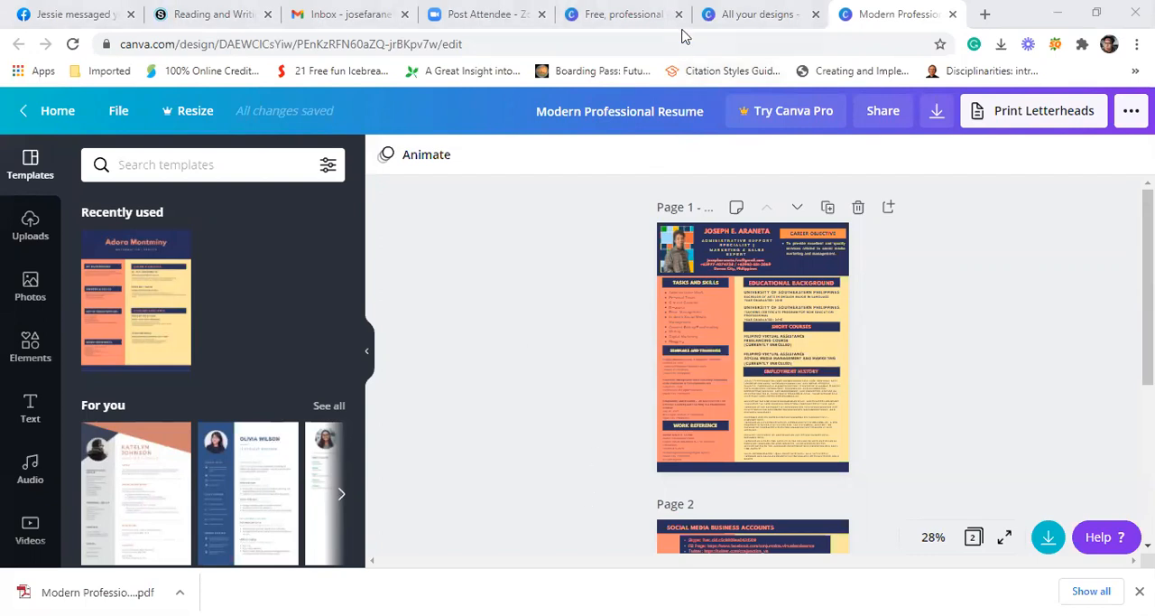